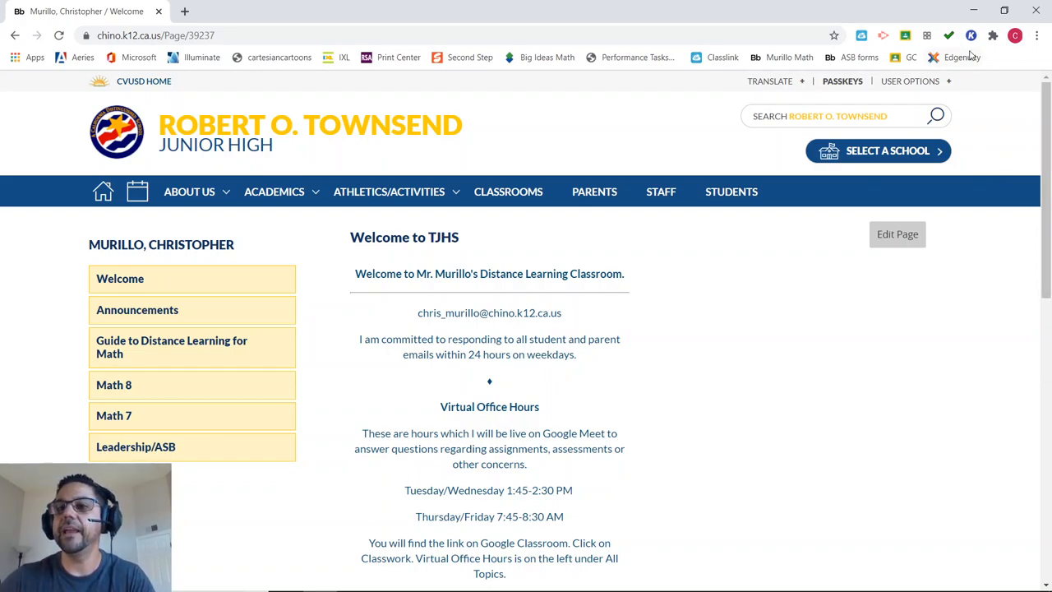
pyautogui.moveTo(970, 36)
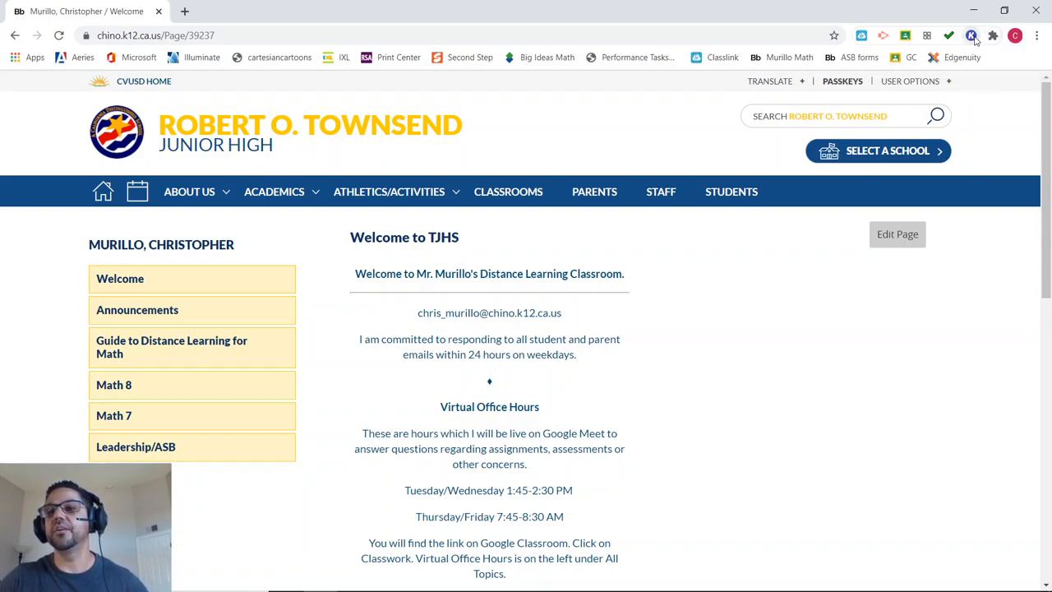
pyautogui.moveTo(970, 36)
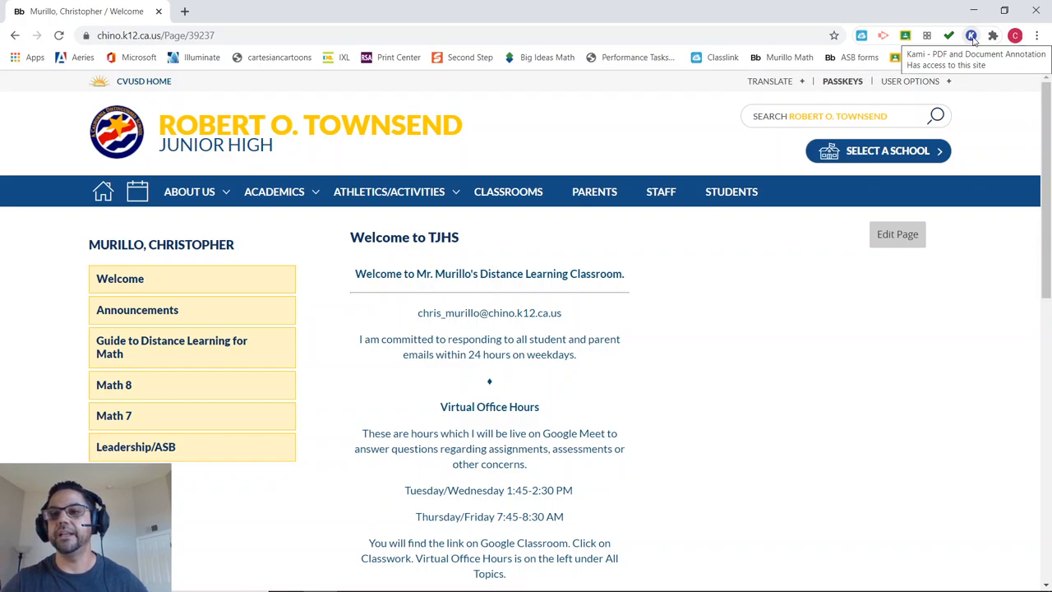
pyautogui.moveTo(612, 404)
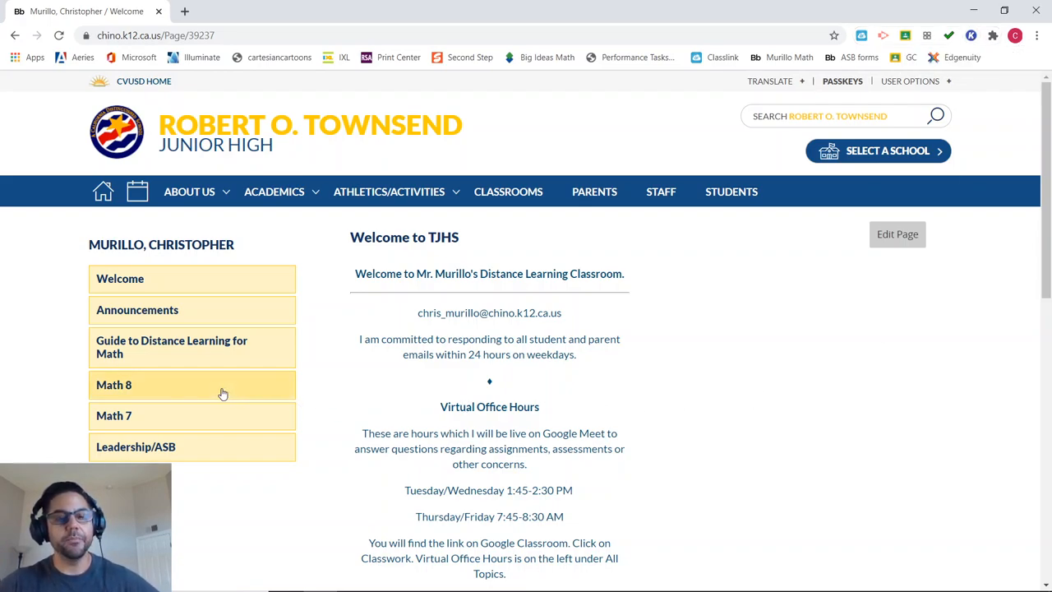
pyautogui.moveTo(243, 350)
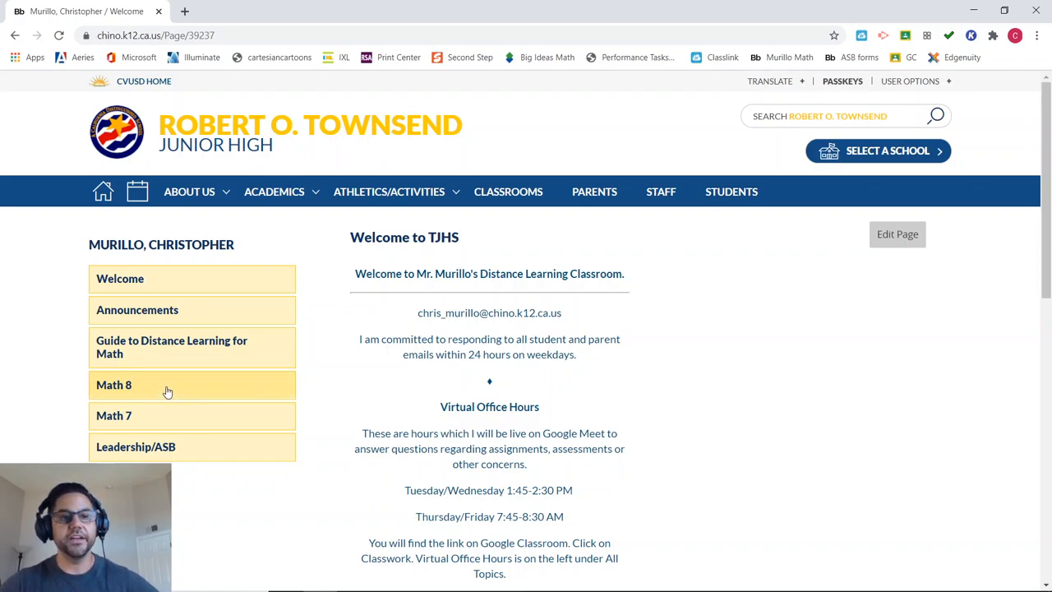
# - Open the Math 8 class page and its Class Syllabus PDF in a new tab
pyautogui.click(115, 384)
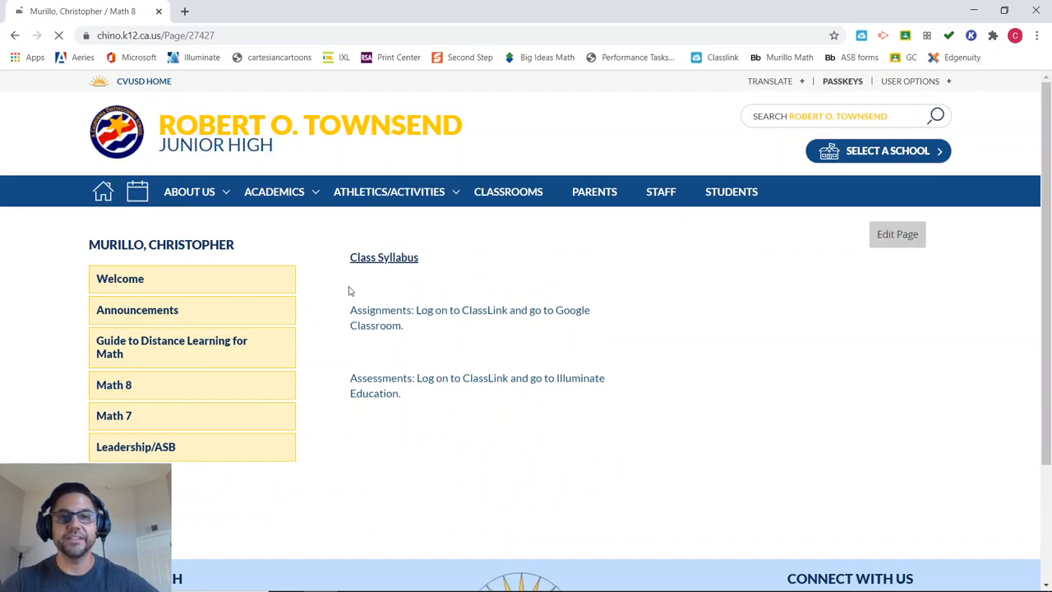
pyautogui.click(384, 257)
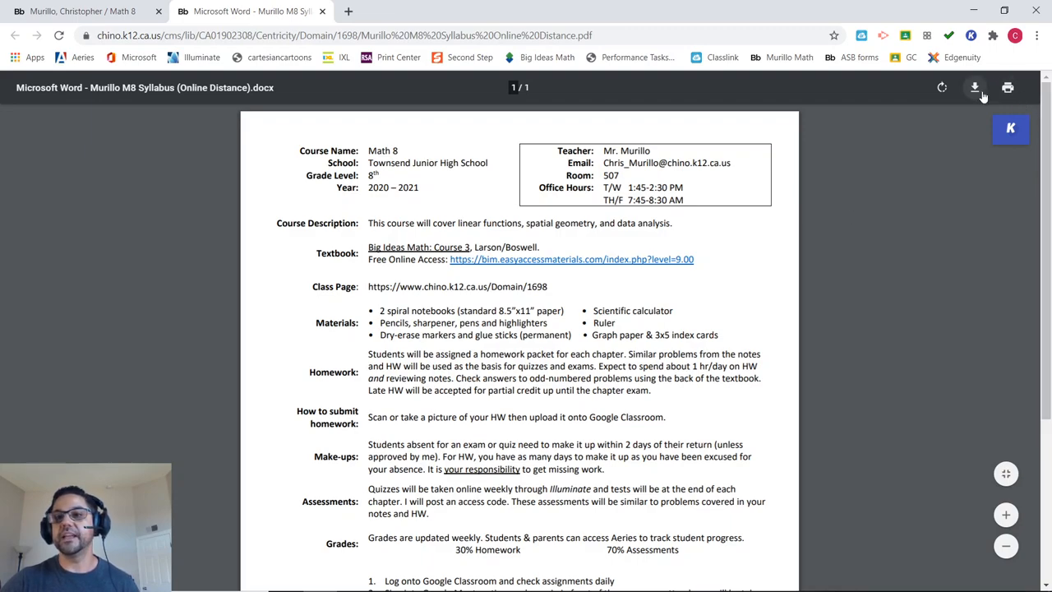
pyautogui.moveTo(975, 89)
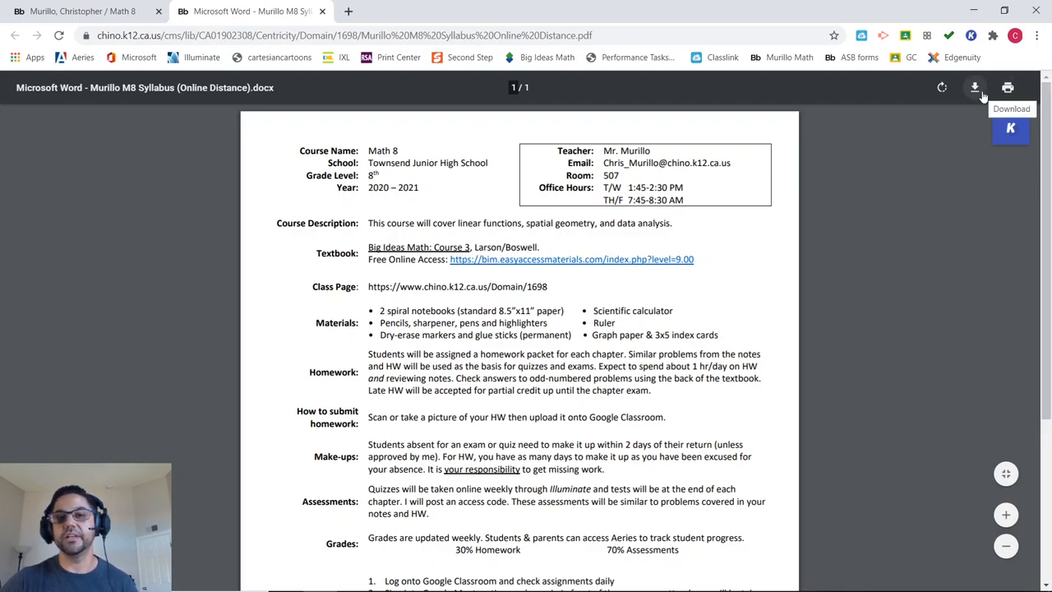
# - Download the syllabus PDF to Downloads, replacing the existing file of the same name
pyautogui.click(976, 87)
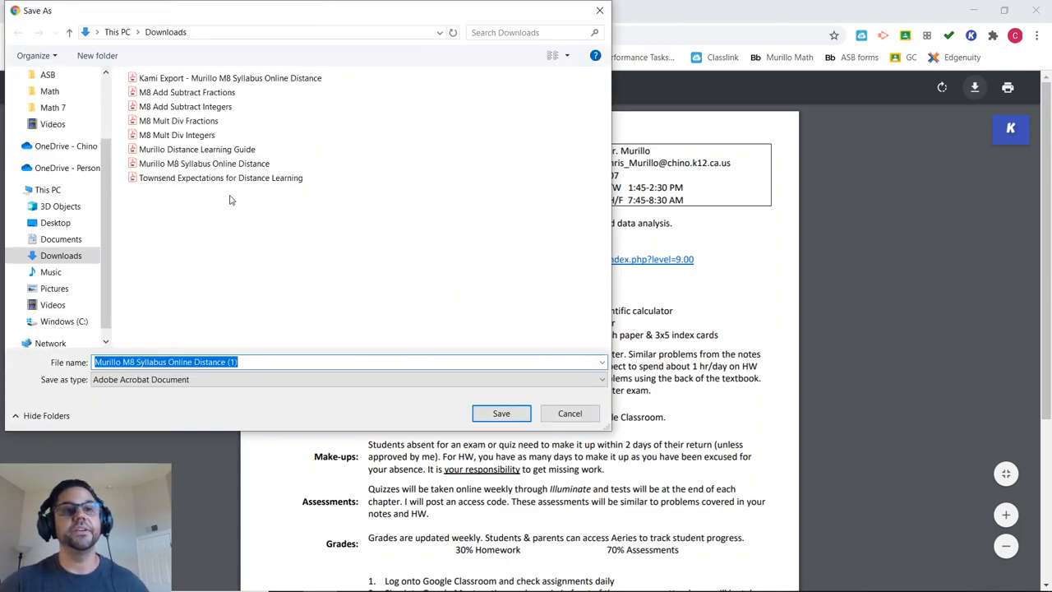
pyautogui.click(220, 178)
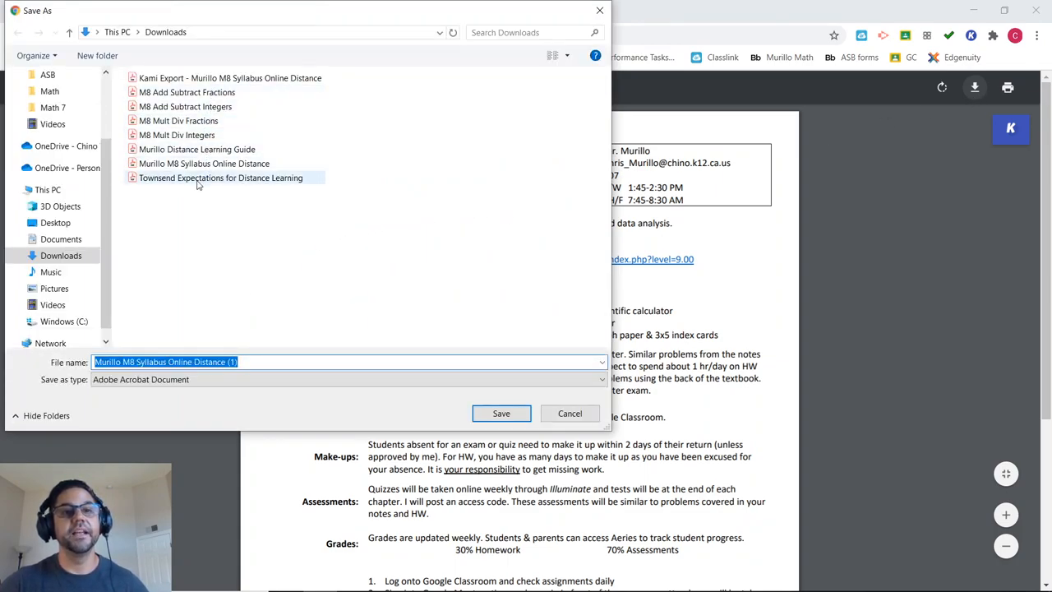
pyautogui.moveTo(204, 163)
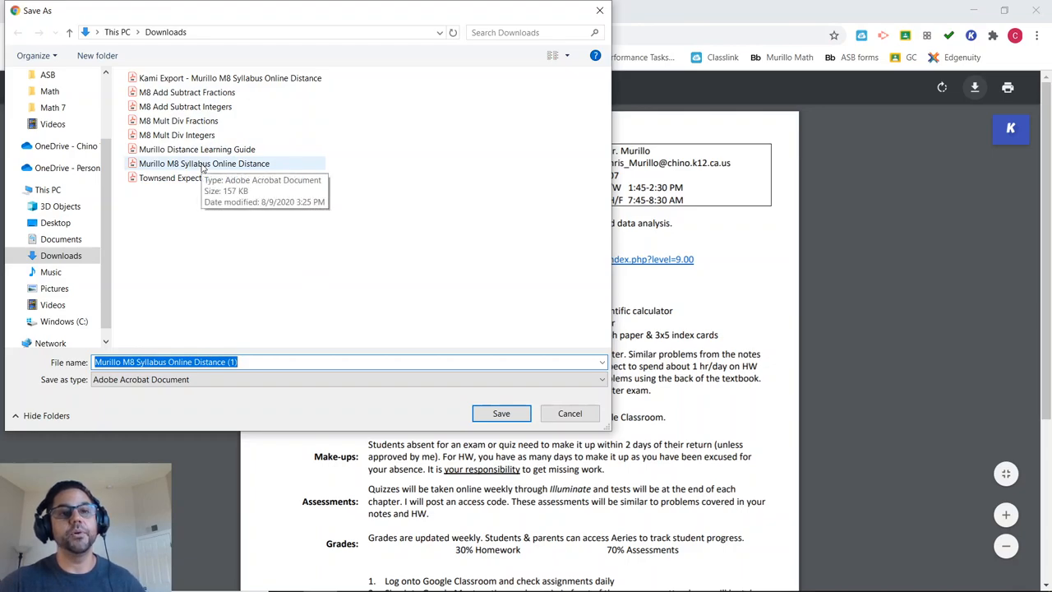
pyautogui.moveTo(227, 168)
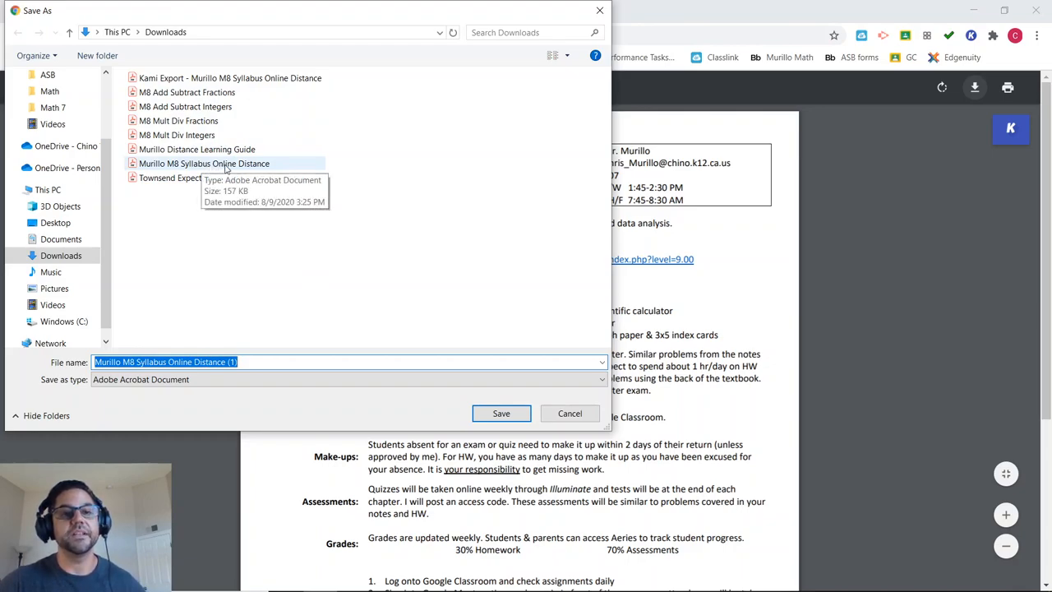
pyautogui.moveTo(204, 162)
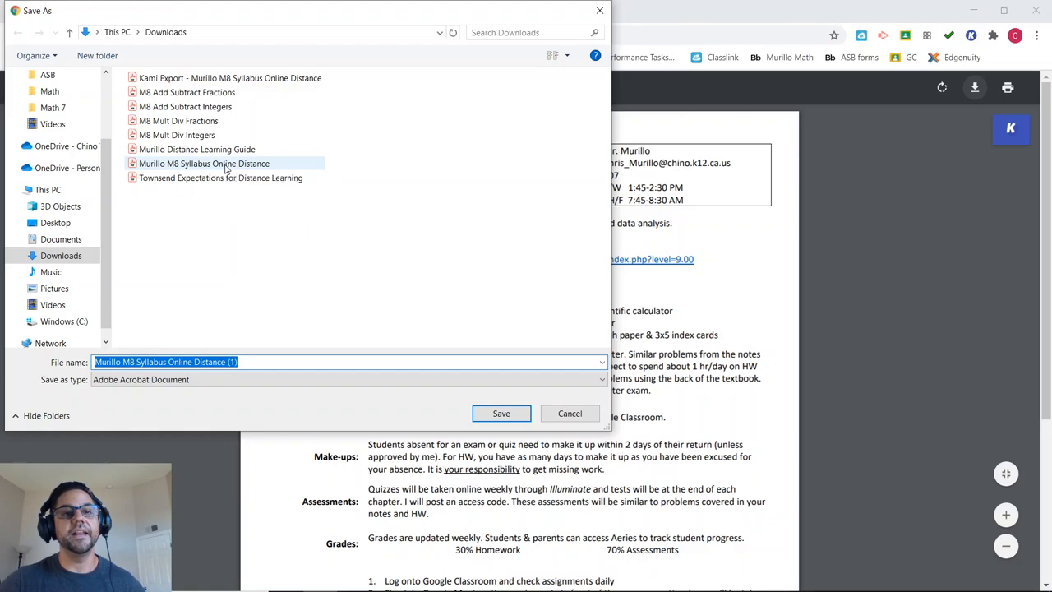
pyautogui.click(499, 414)
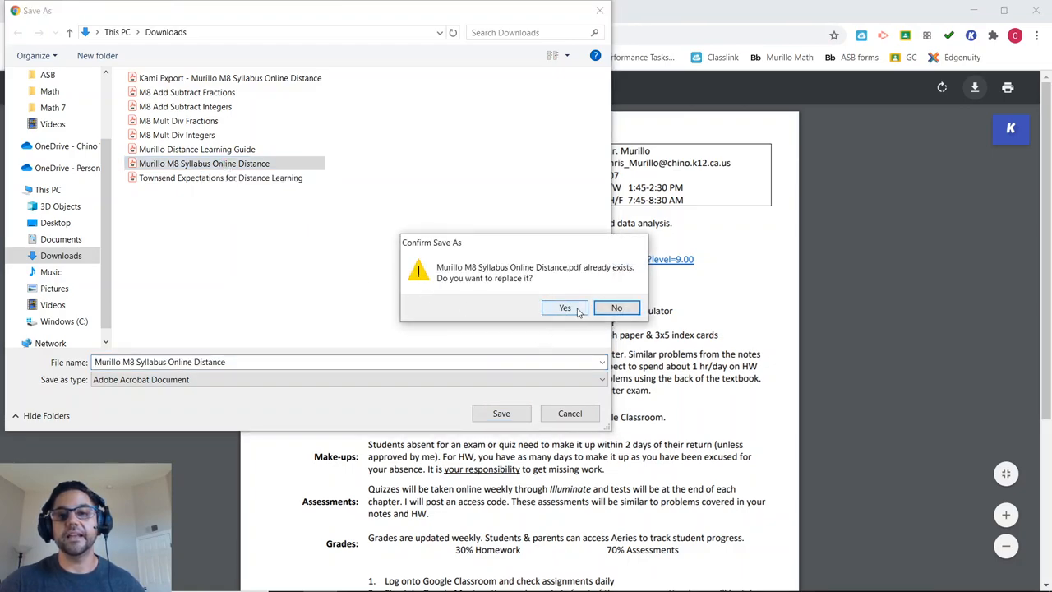
pyautogui.click(566, 308)
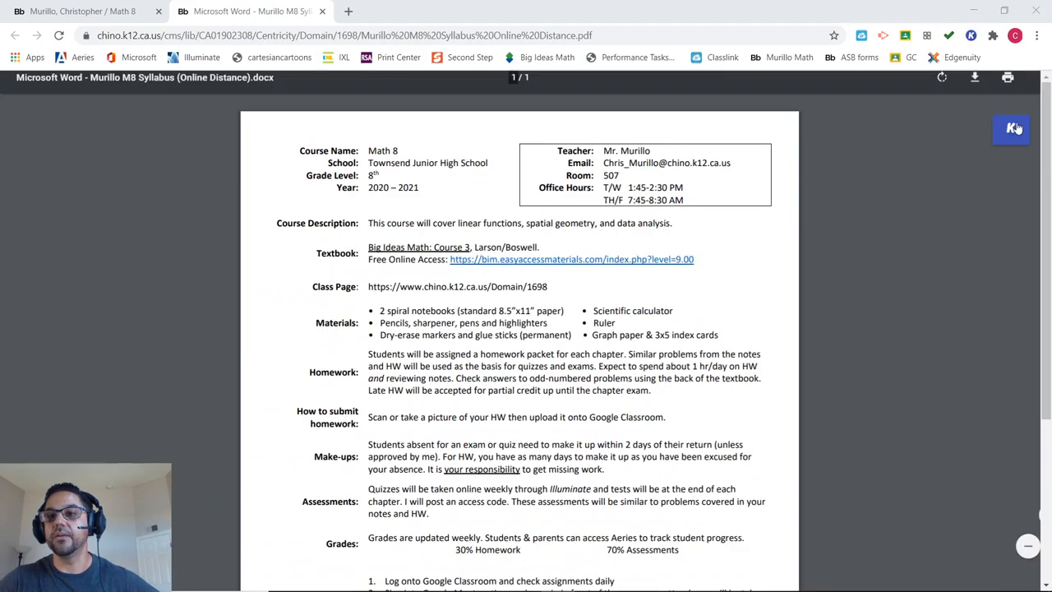
# - Open the syllabus in Kami and delete the old signature from the parent/guardian line
pyautogui.click(1011, 128)
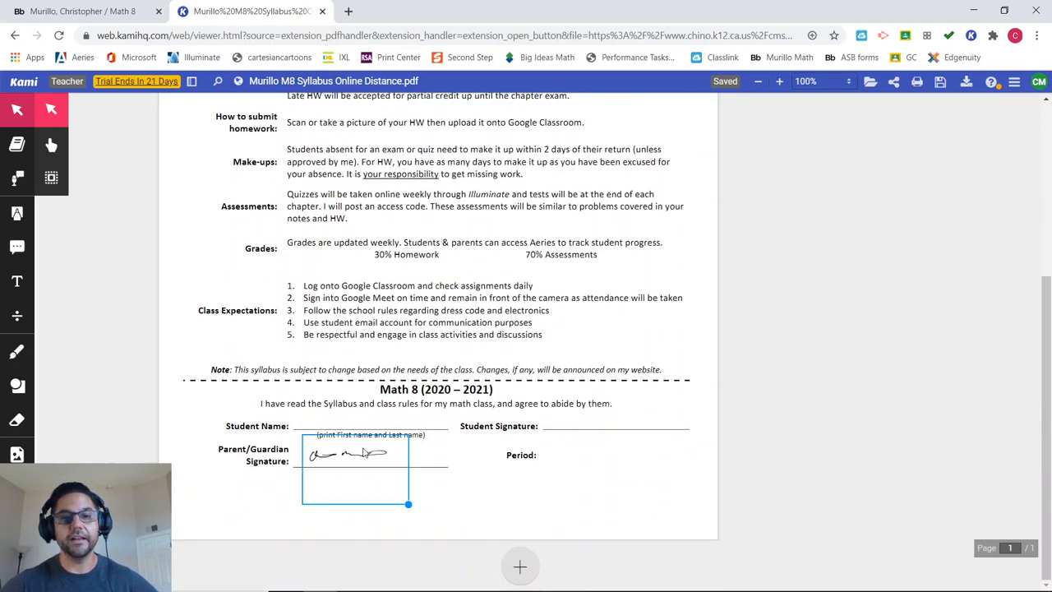
pyautogui.click(356, 457)
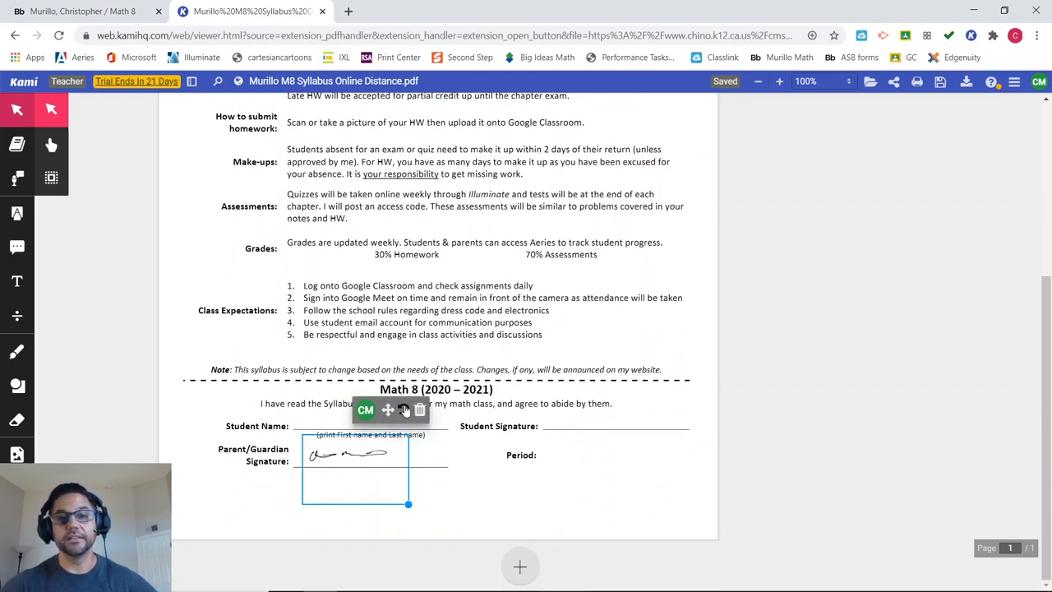
pyautogui.click(419, 409)
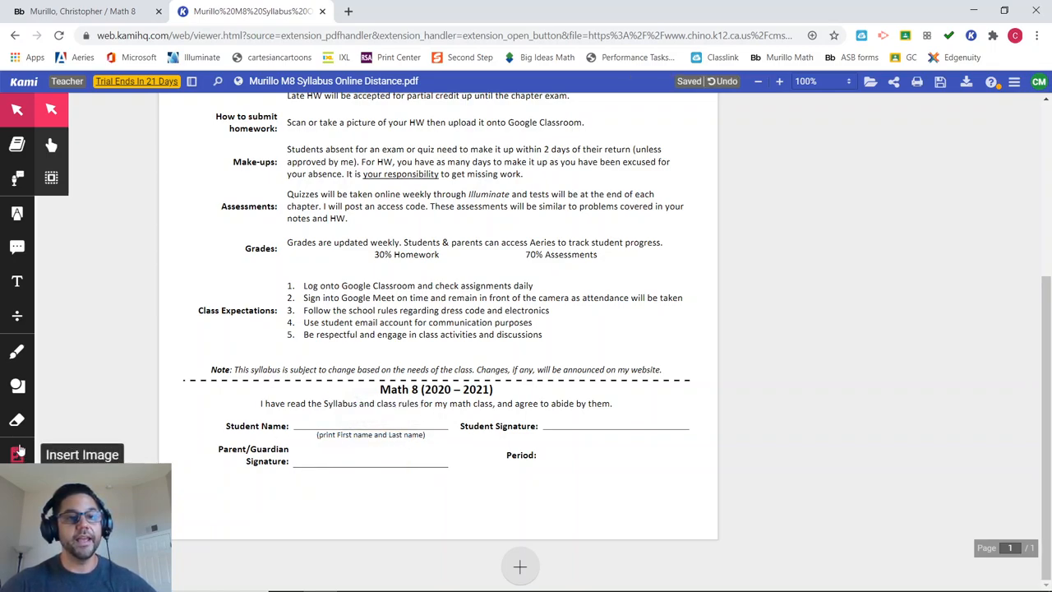
pyautogui.moveTo(17, 281)
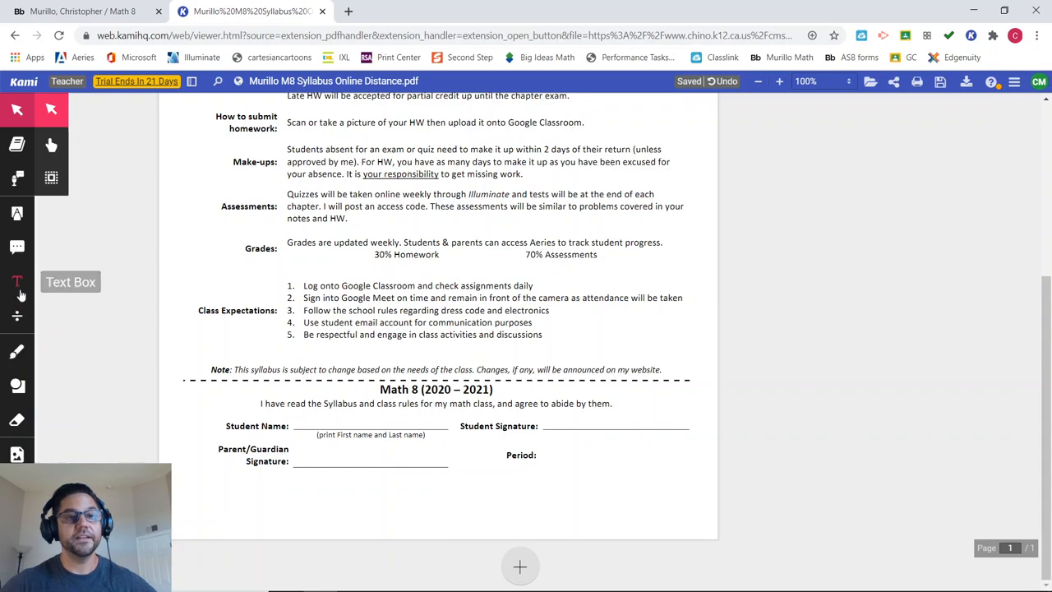
pyautogui.click(16, 282)
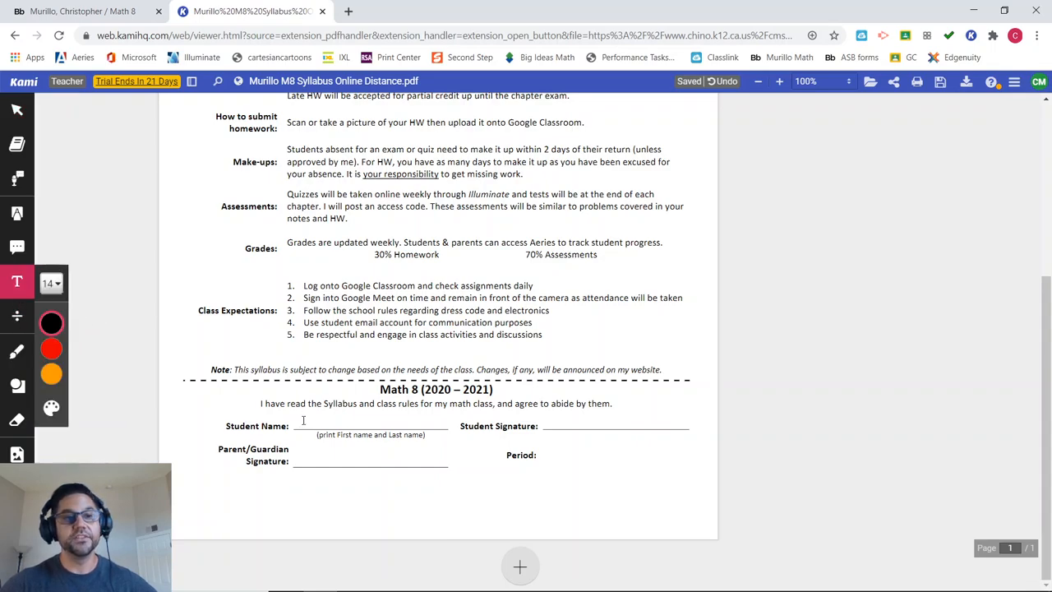
pyautogui.click(302, 421)
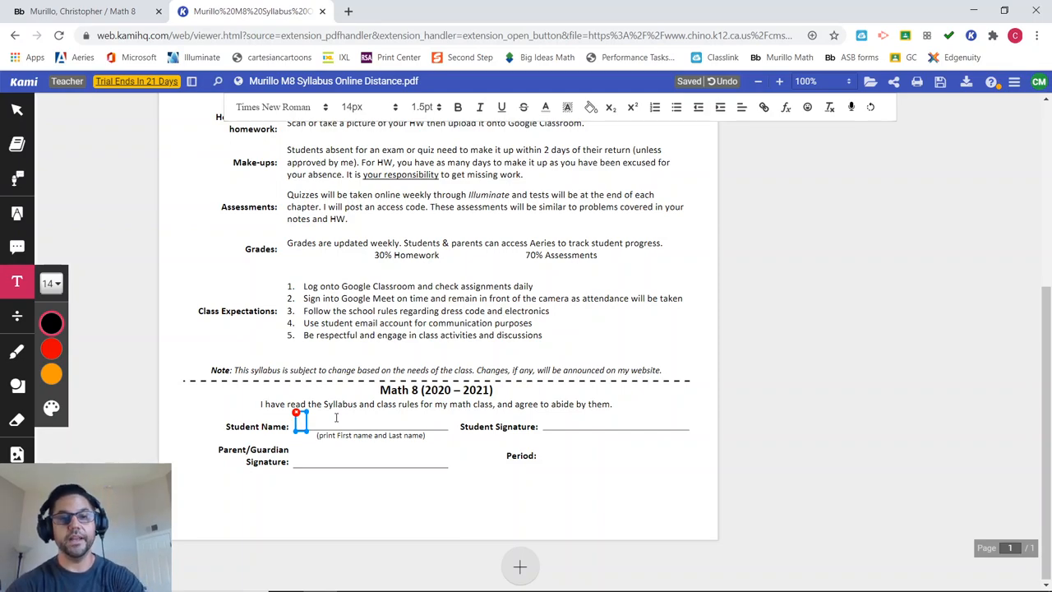
pyautogui.write('Chris Murillo')
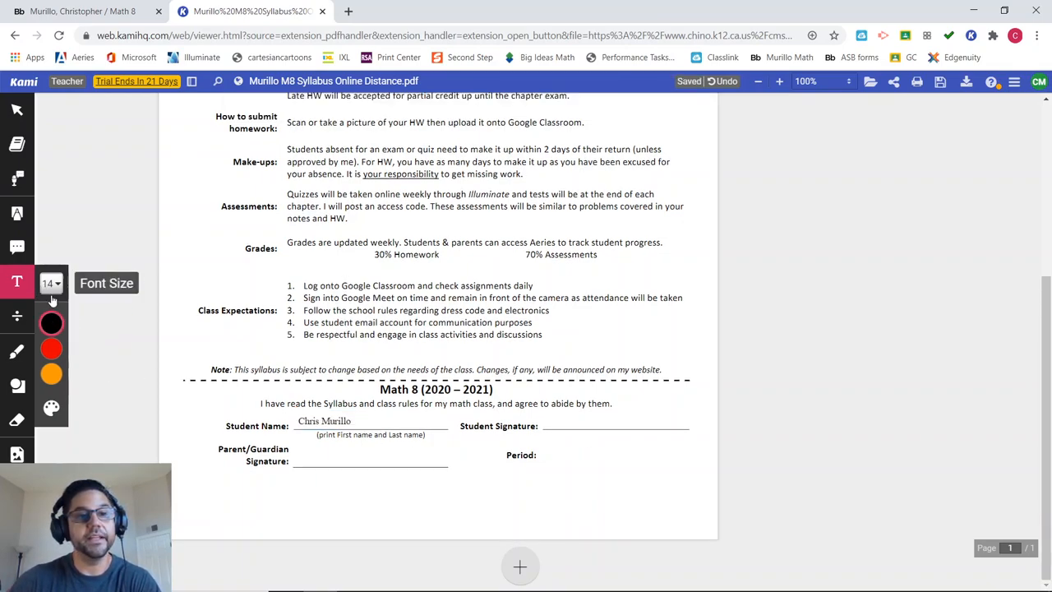
pyautogui.click(556, 456)
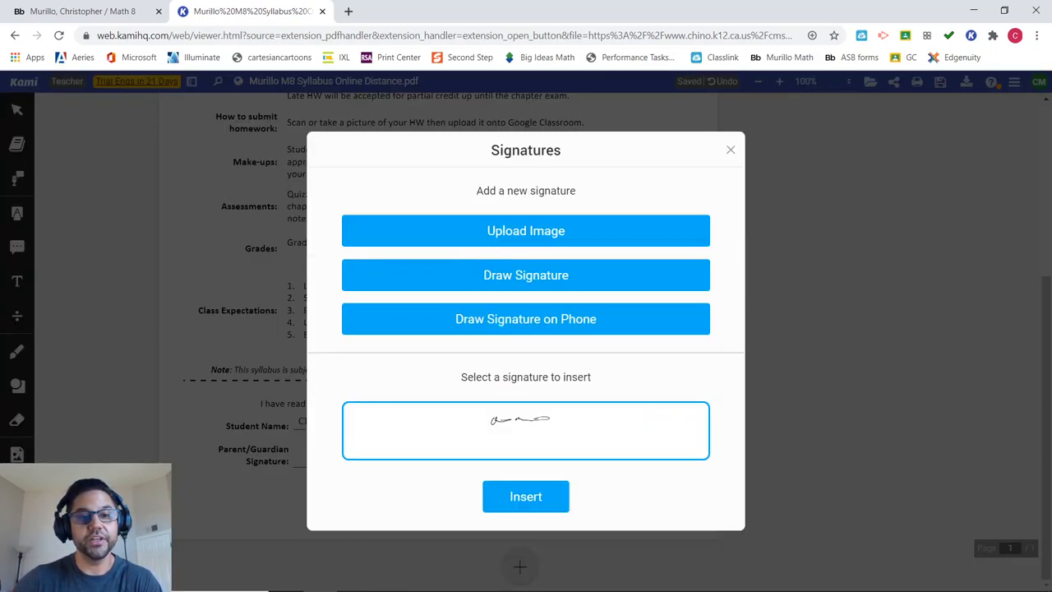
pyautogui.moveTo(551, 421)
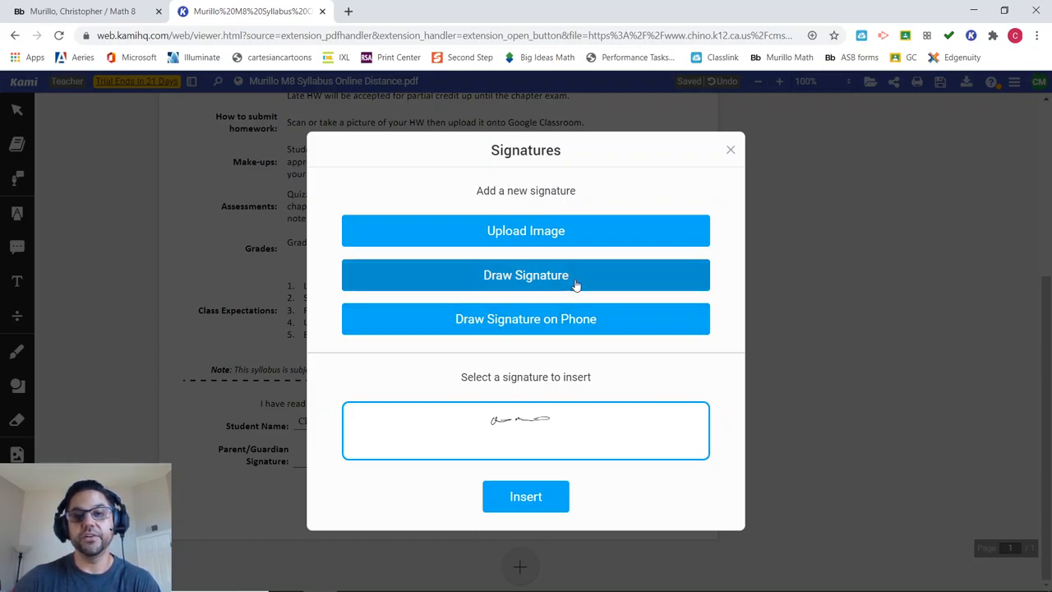
# - Draw a new student signature, save it and insert it into the syllabus
pyautogui.click(527, 274)
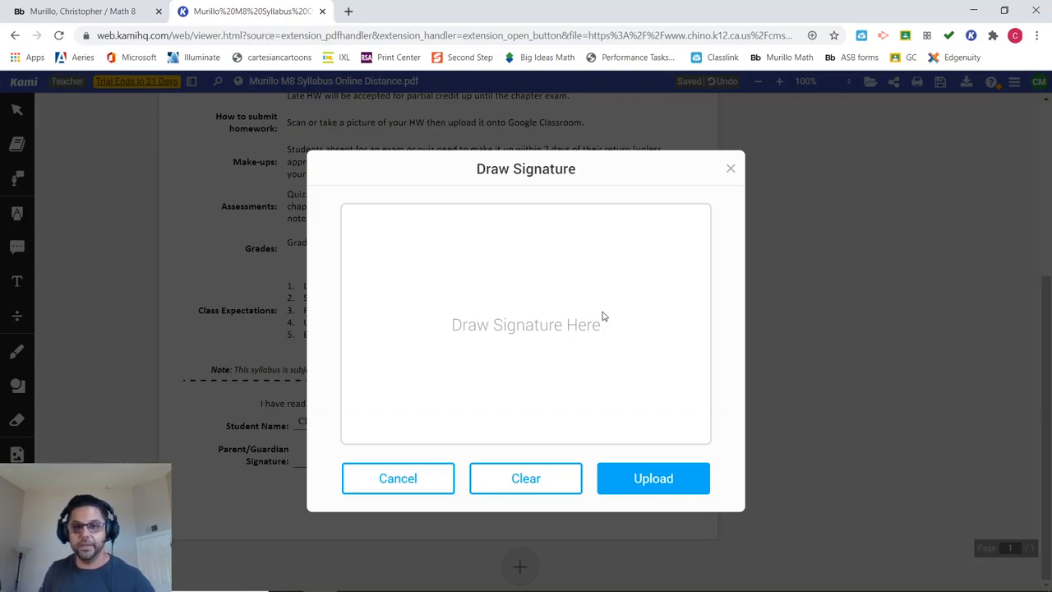
pyautogui.moveTo(462, 356)
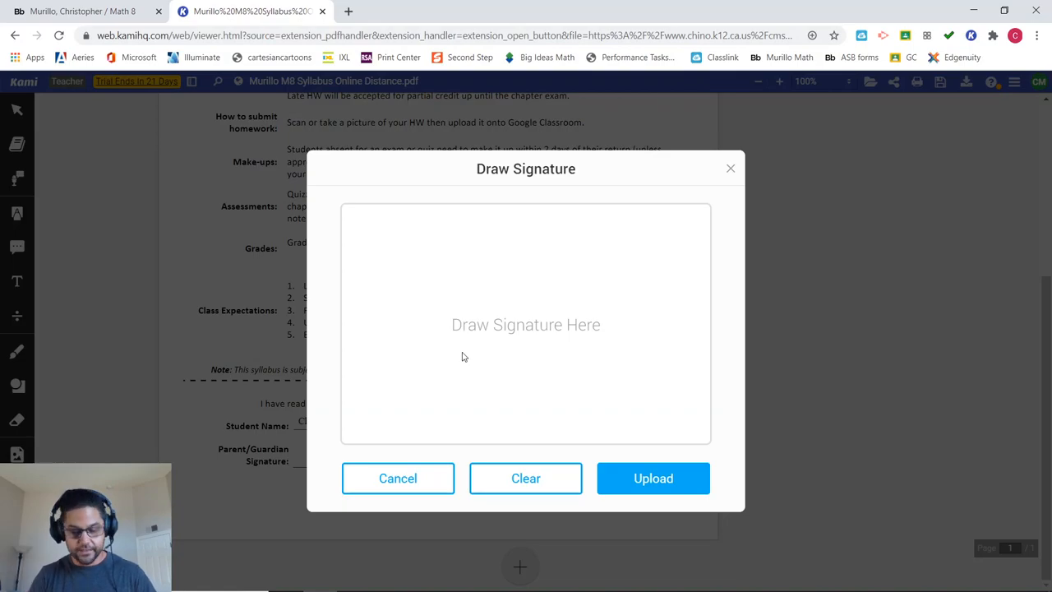
pyautogui.moveTo(489, 216)
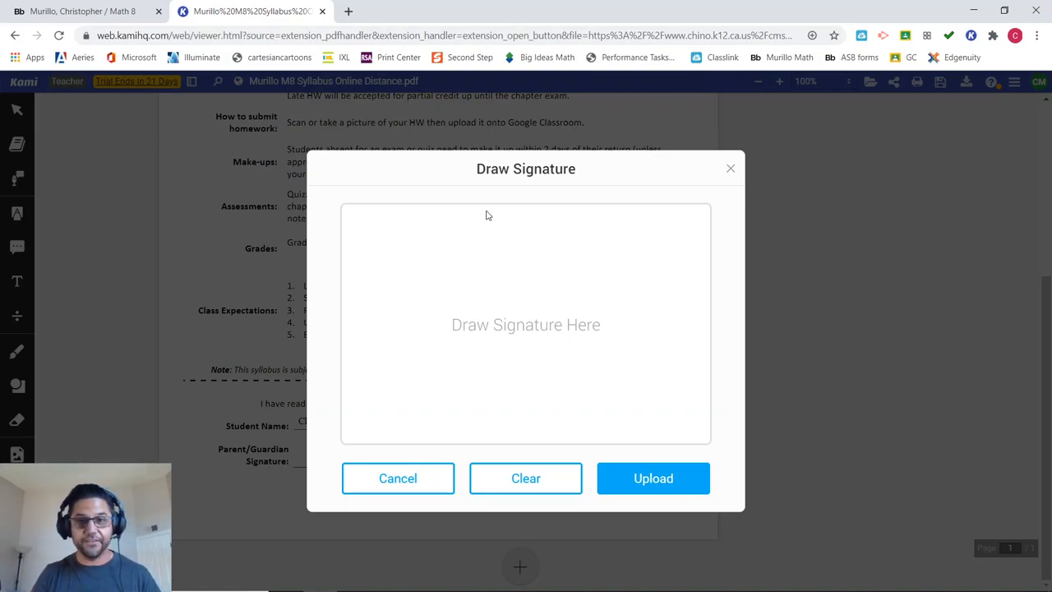
pyautogui.moveTo(405, 283)
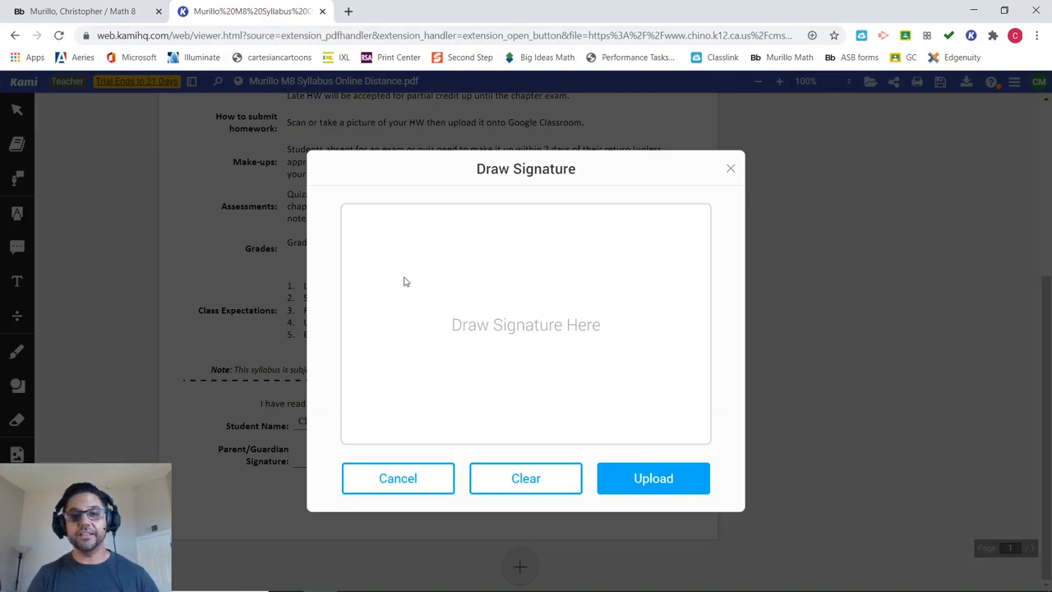
pyautogui.moveTo(377, 286)
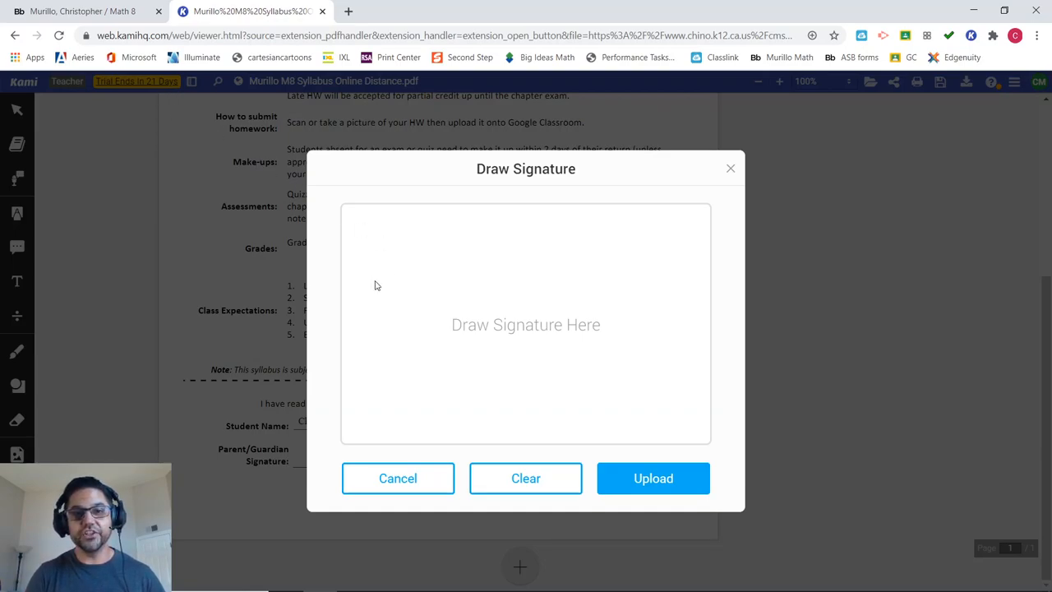
pyautogui.moveTo(365, 296); pyautogui.dragTo(460, 293)
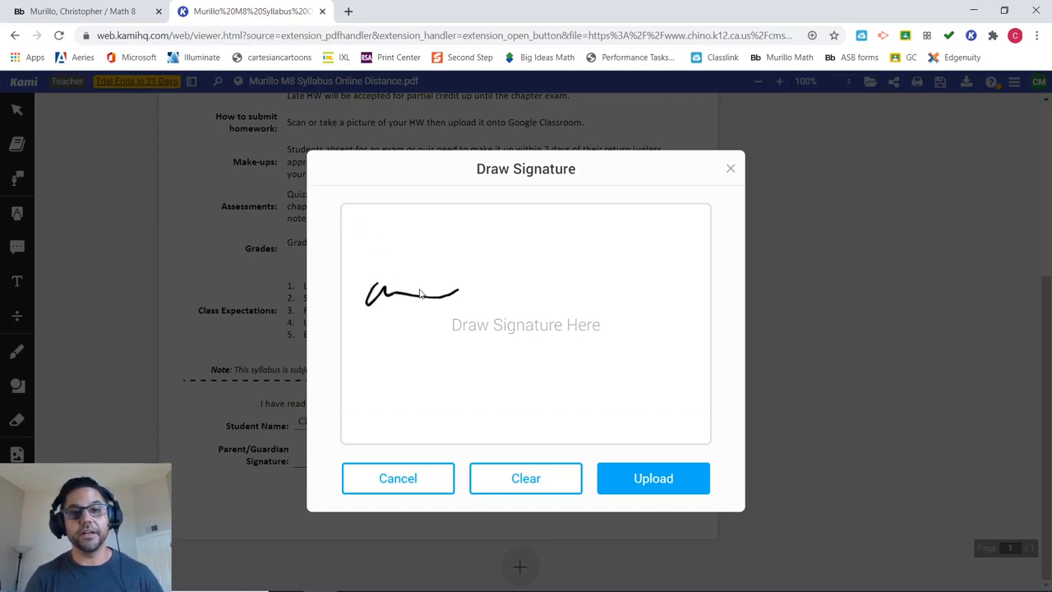
pyautogui.moveTo(461, 282); pyautogui.dragTo(592, 288)
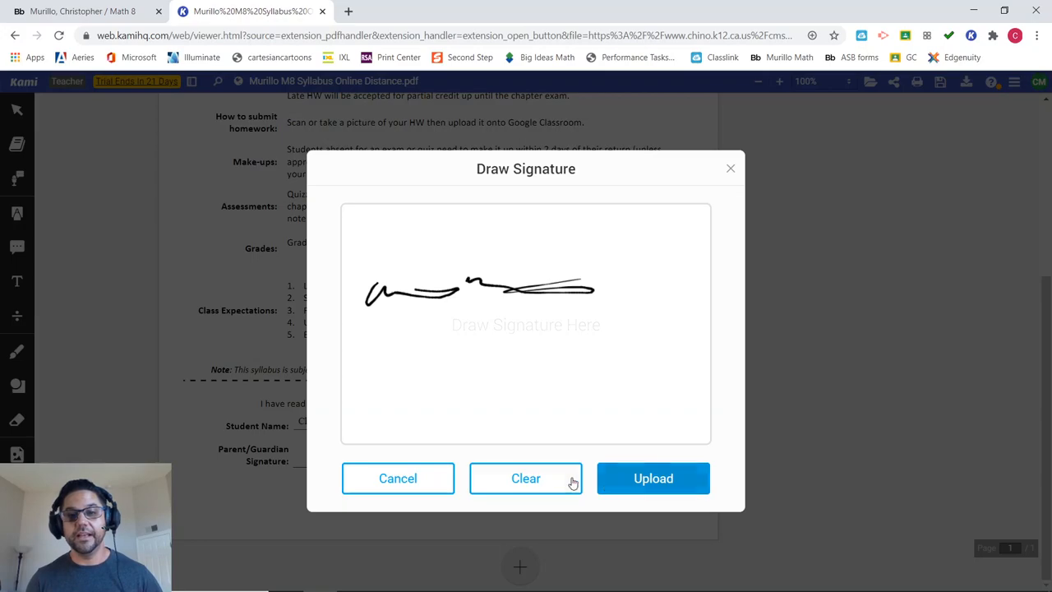
pyautogui.click(655, 479)
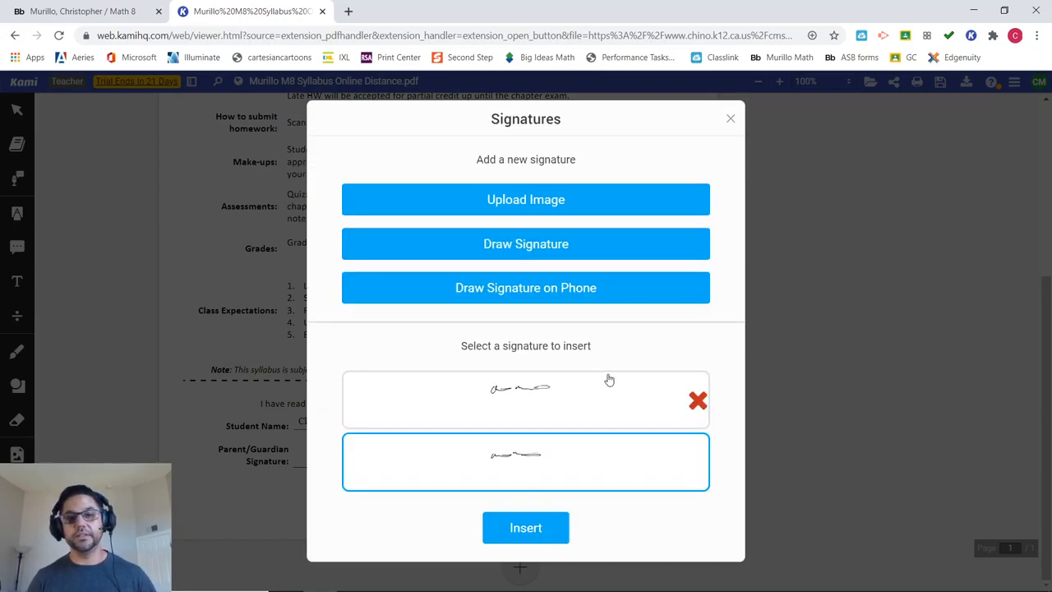
pyautogui.click(526, 526)
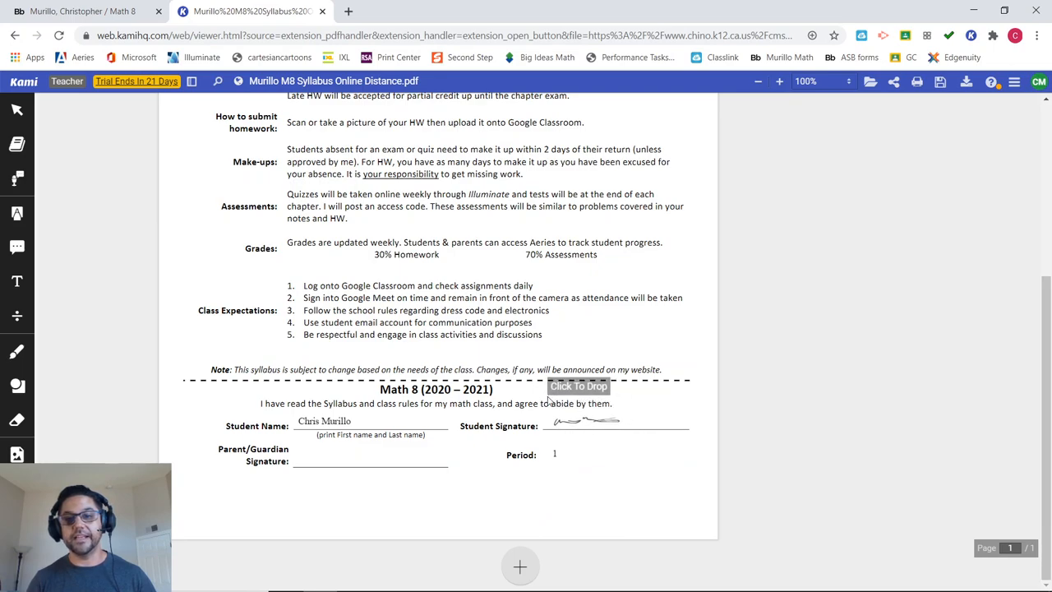
# - Drop the student signature on its line, then draw, save and insert a handwritten 'Dad' signature
pyautogui.click(579, 385)
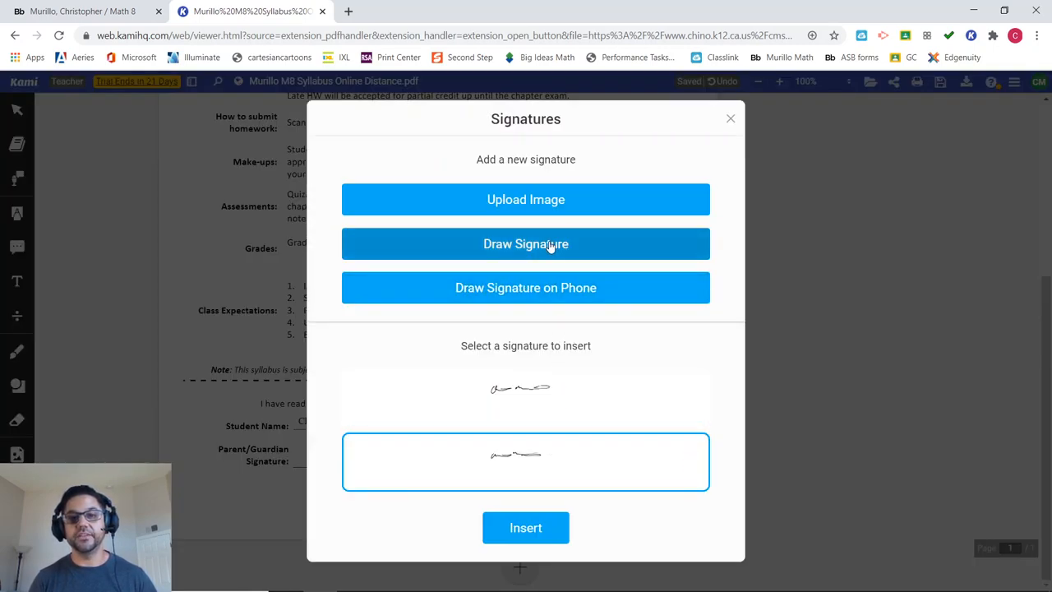
pyautogui.click(526, 243)
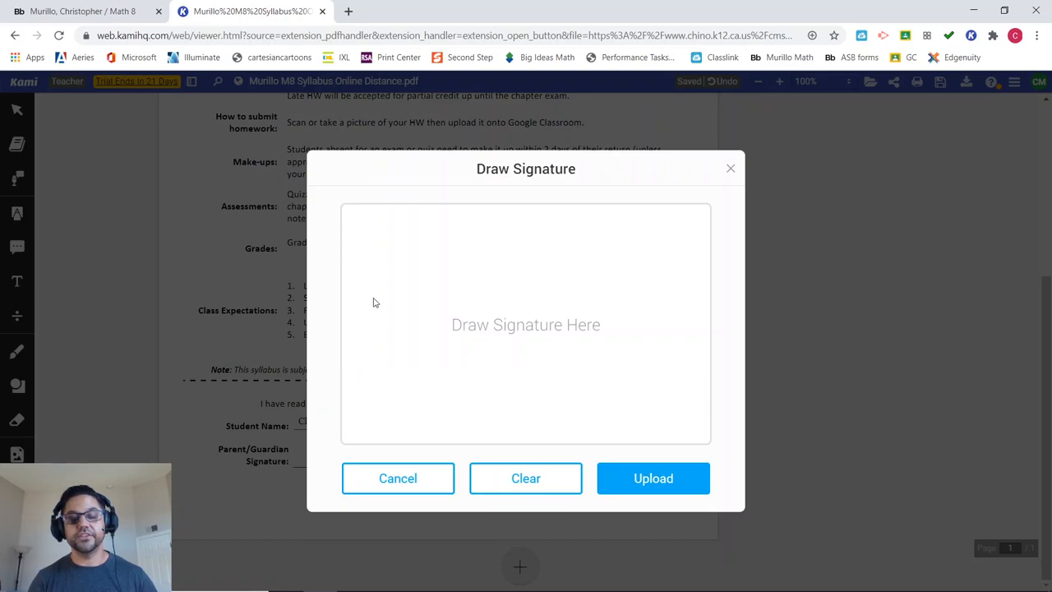
pyautogui.moveTo(382, 302)
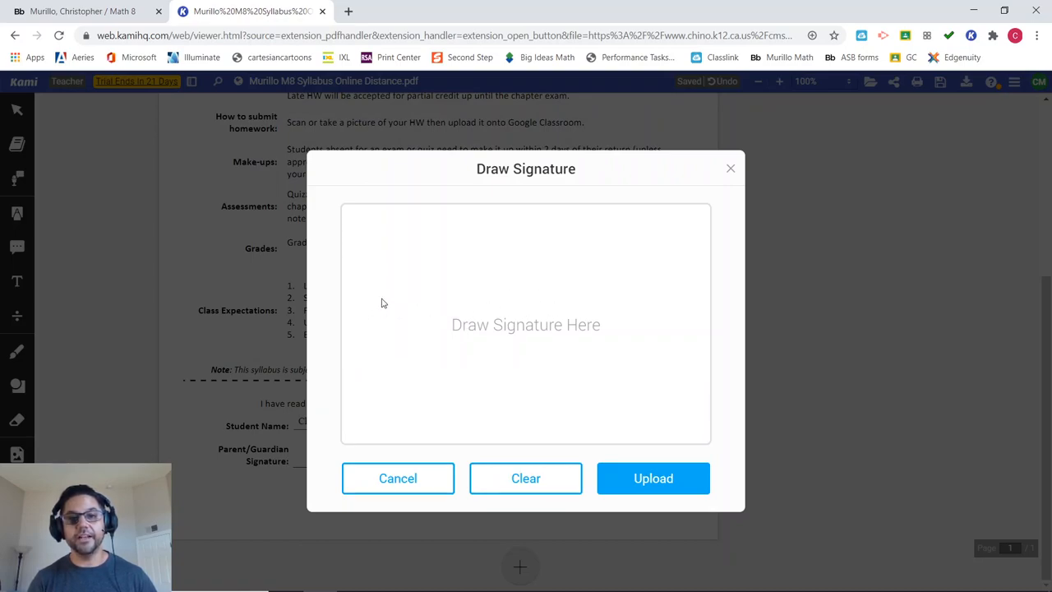
pyautogui.moveTo(378, 300)
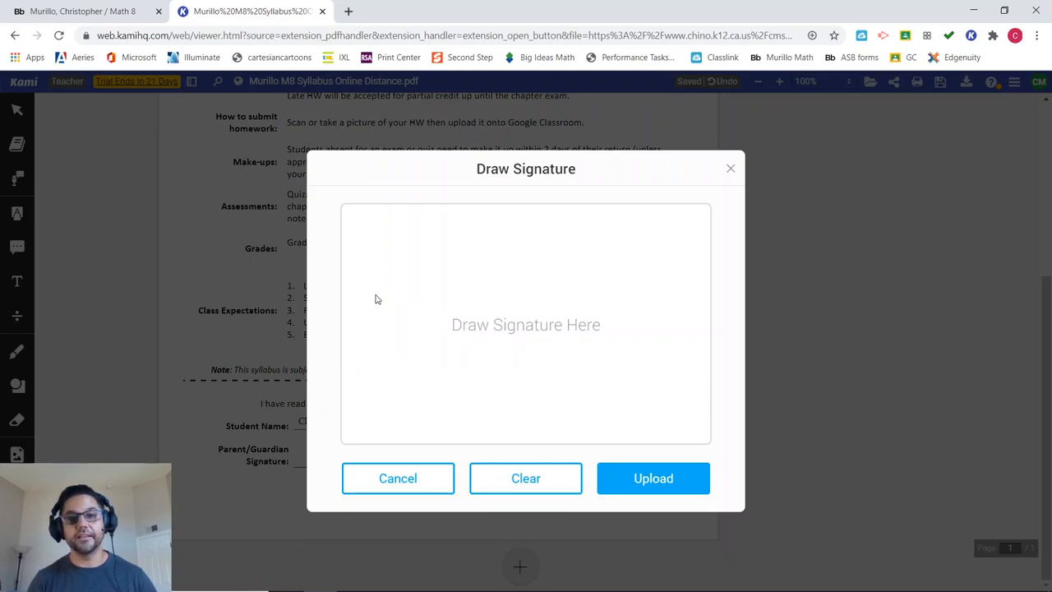
pyautogui.moveTo(375, 293); pyautogui.dragTo(403, 329)
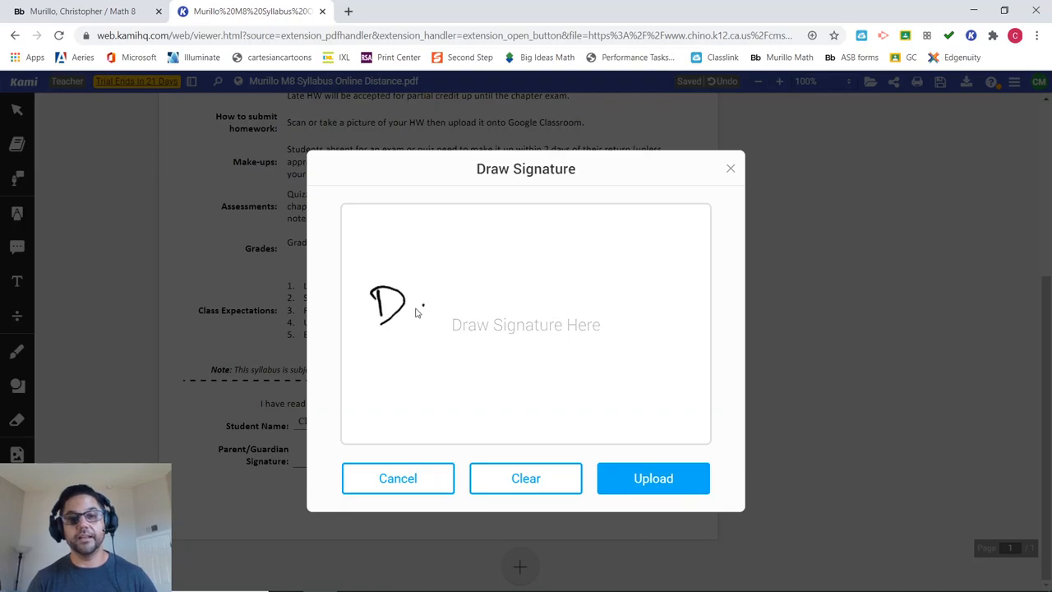
pyautogui.moveTo(411, 309); pyautogui.dragTo(461, 321)
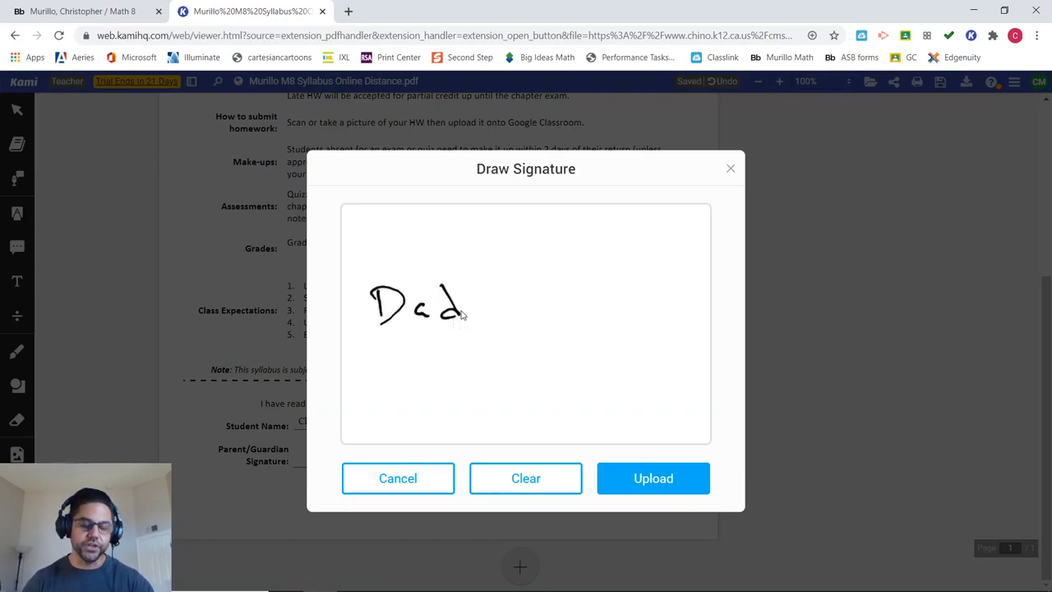
pyautogui.click(653, 477)
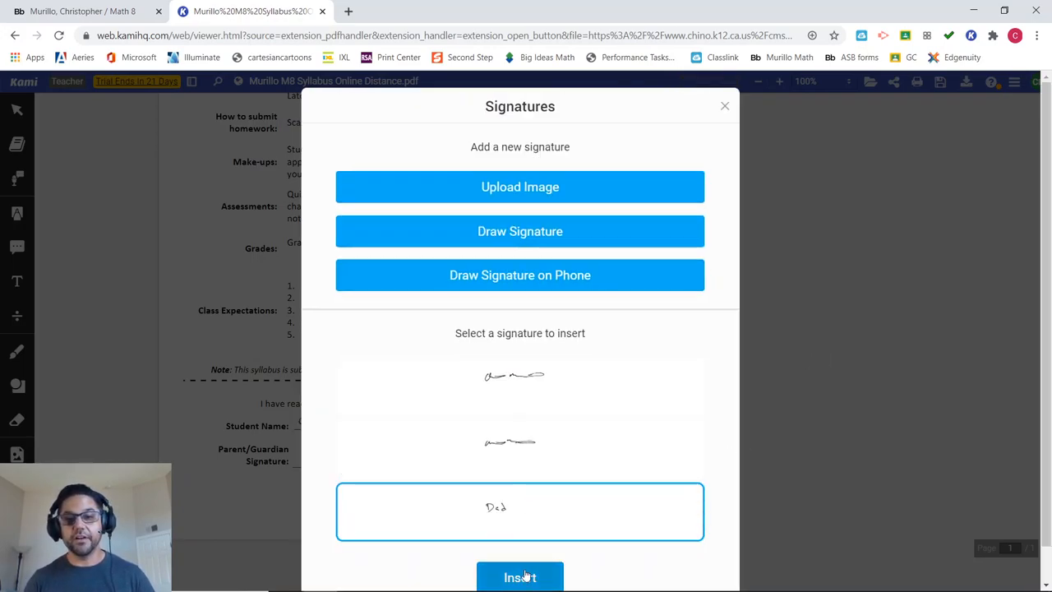
pyautogui.click(520, 575)
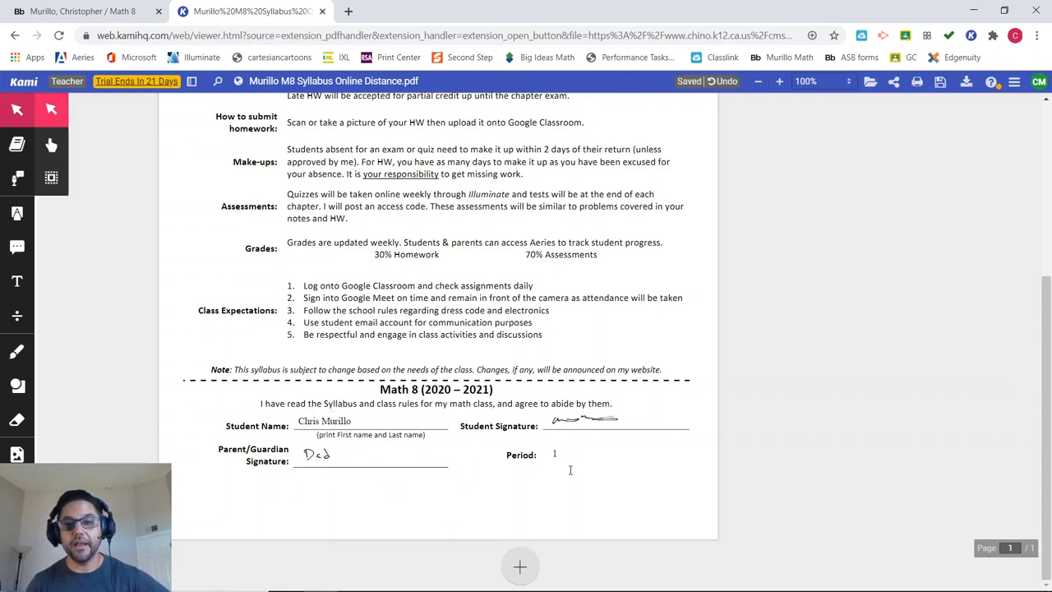
# - Place the Dad signature on the Parent/Guardian Signature line and deselect the annotations
pyautogui.click(584, 421)
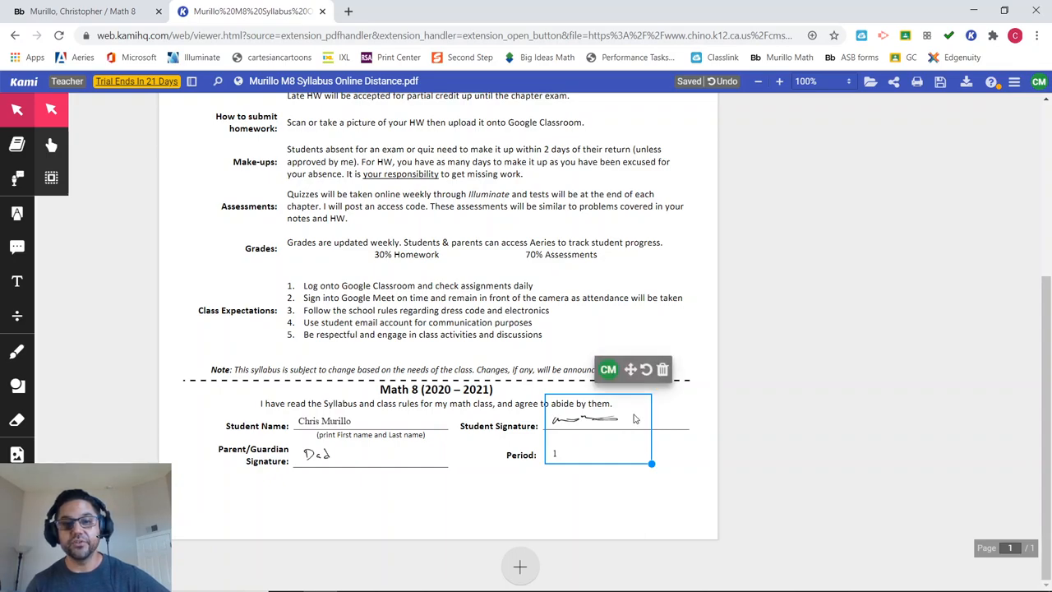
pyautogui.click(349, 457)
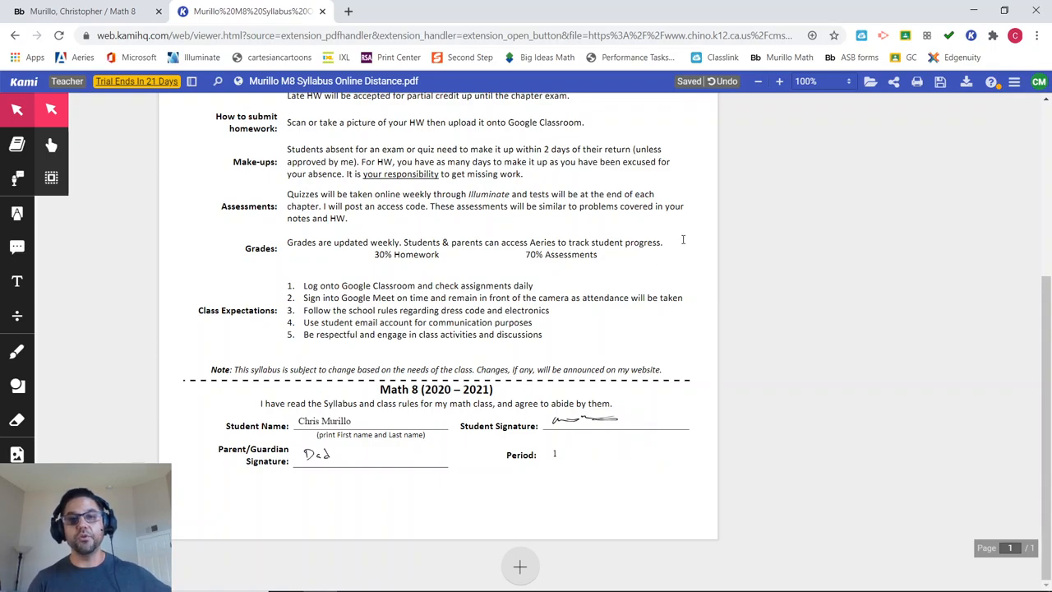
pyautogui.moveTo(967, 83)
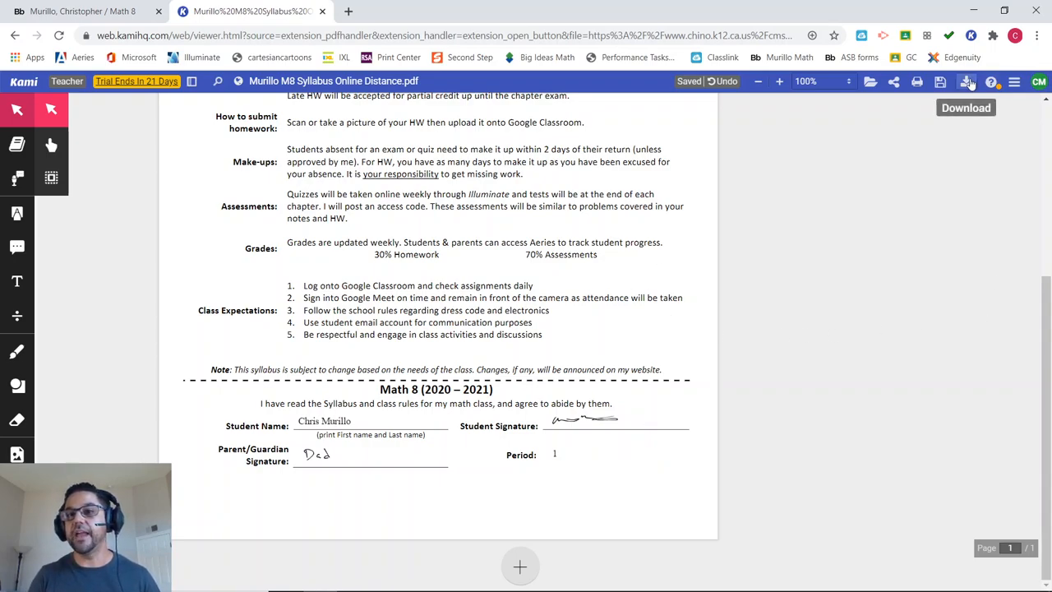
# - Export the signed syllabus to the computer with all annotations under a new John Smith file name
pyautogui.click(966, 83)
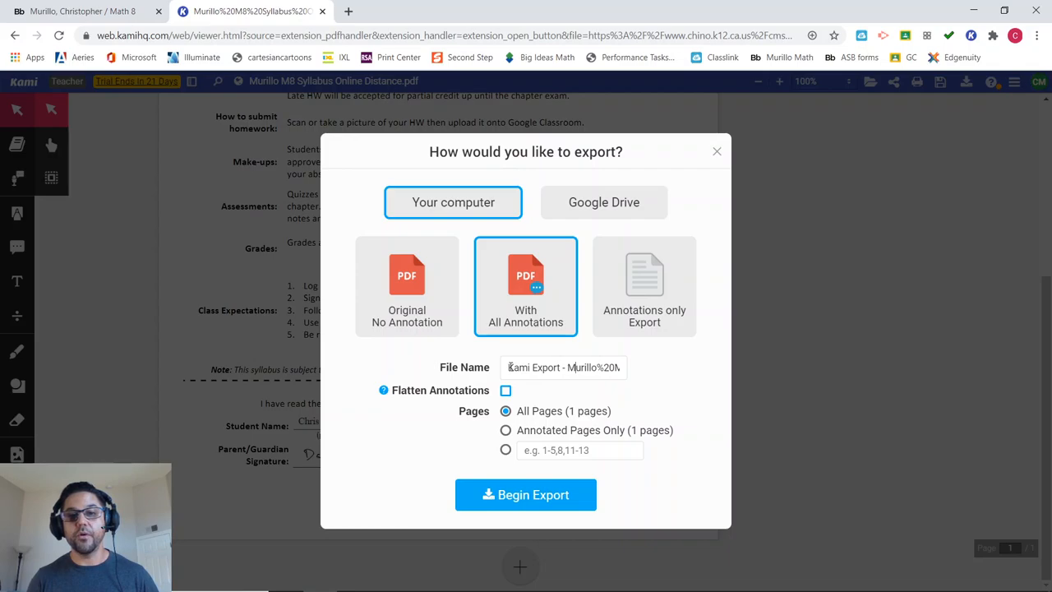
pyautogui.tripleClick(563, 369)
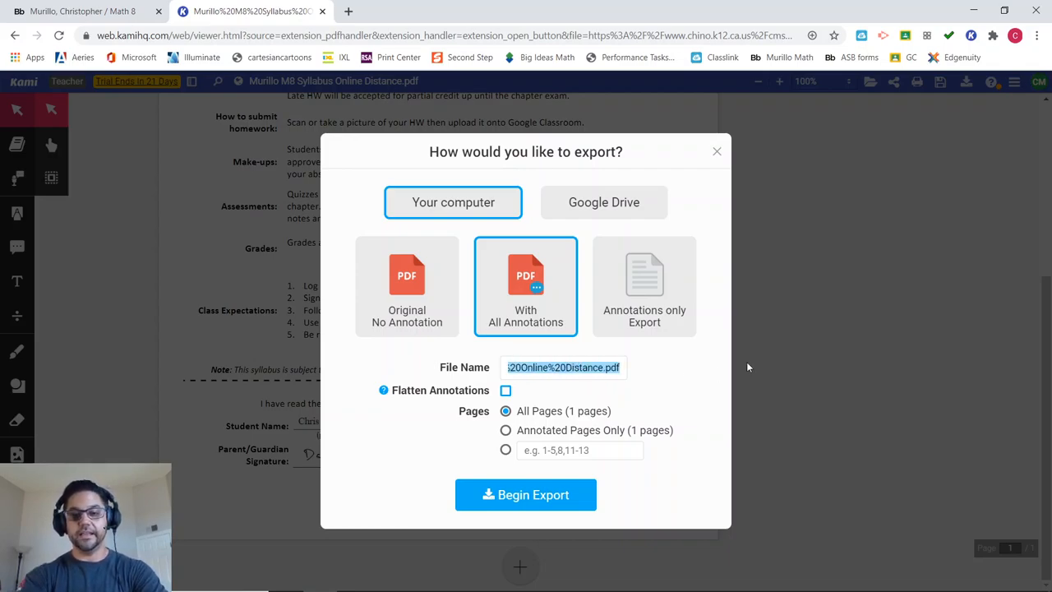
pyautogui.write('John')
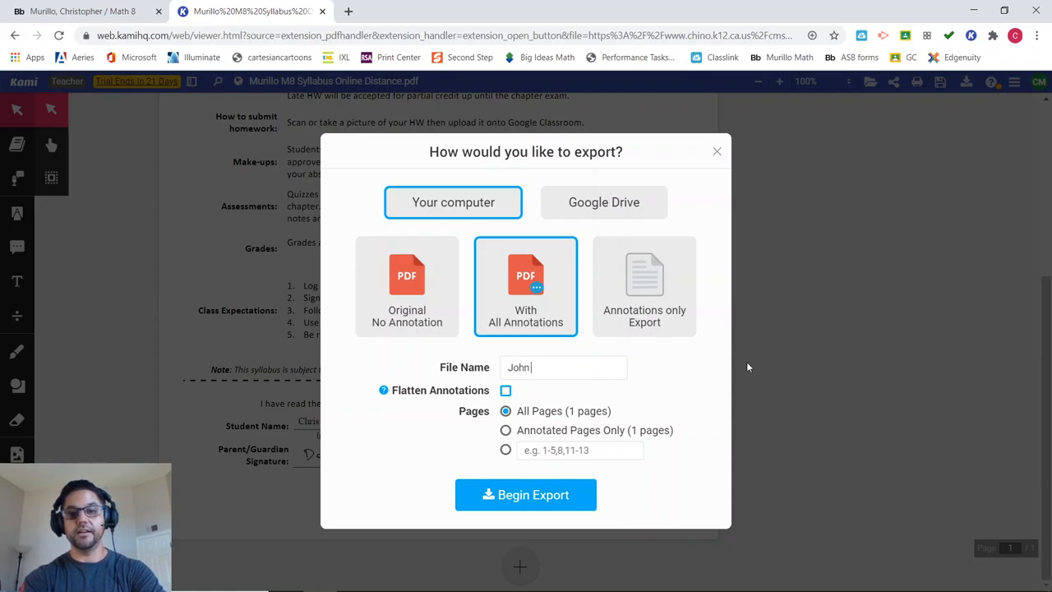
pyautogui.write('Smith')
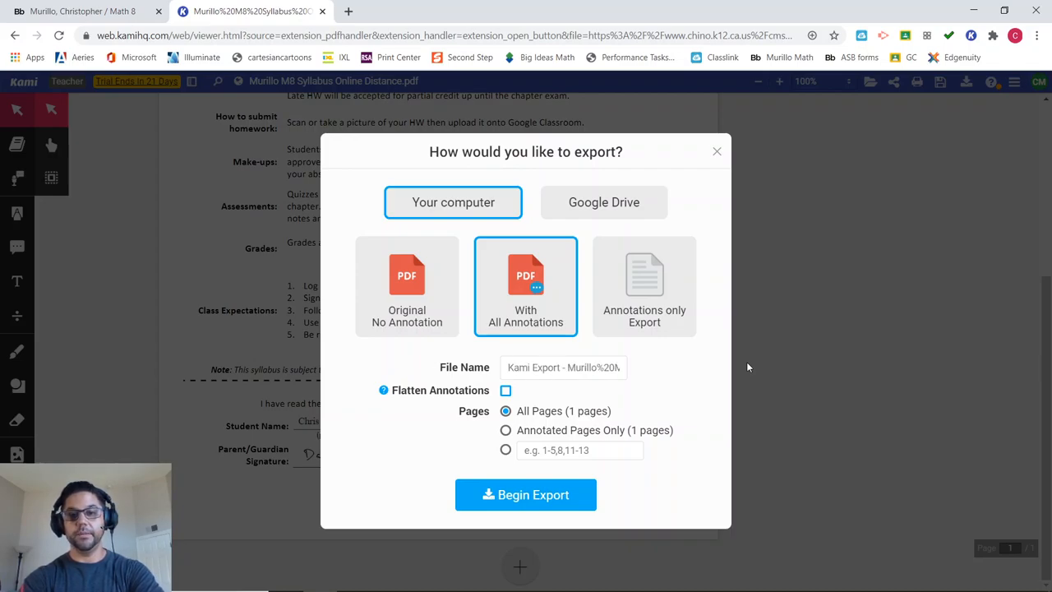
pyautogui.write('Lebron James')
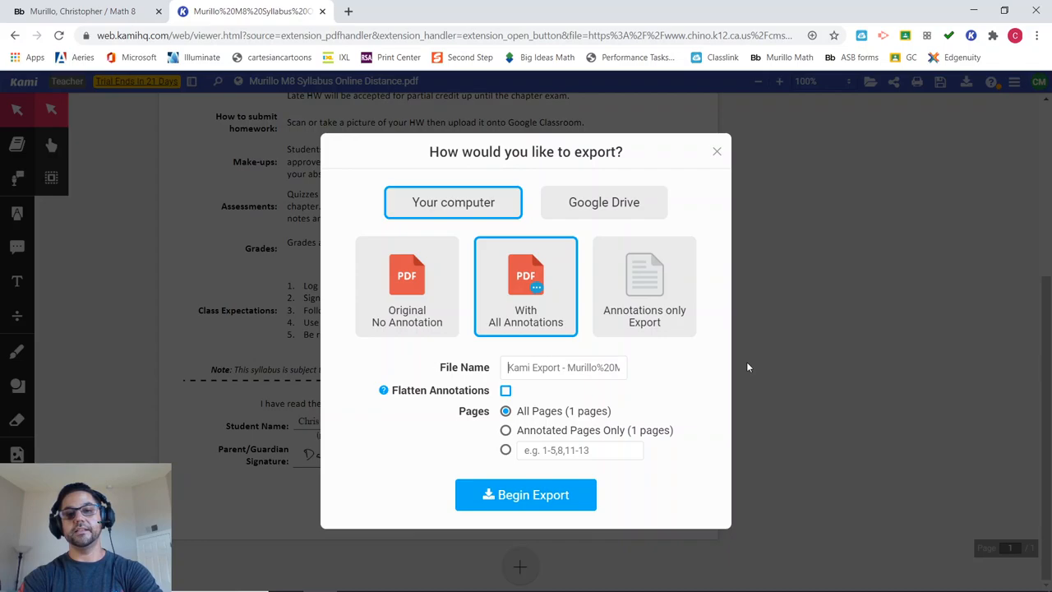
pyautogui.write('Joh')
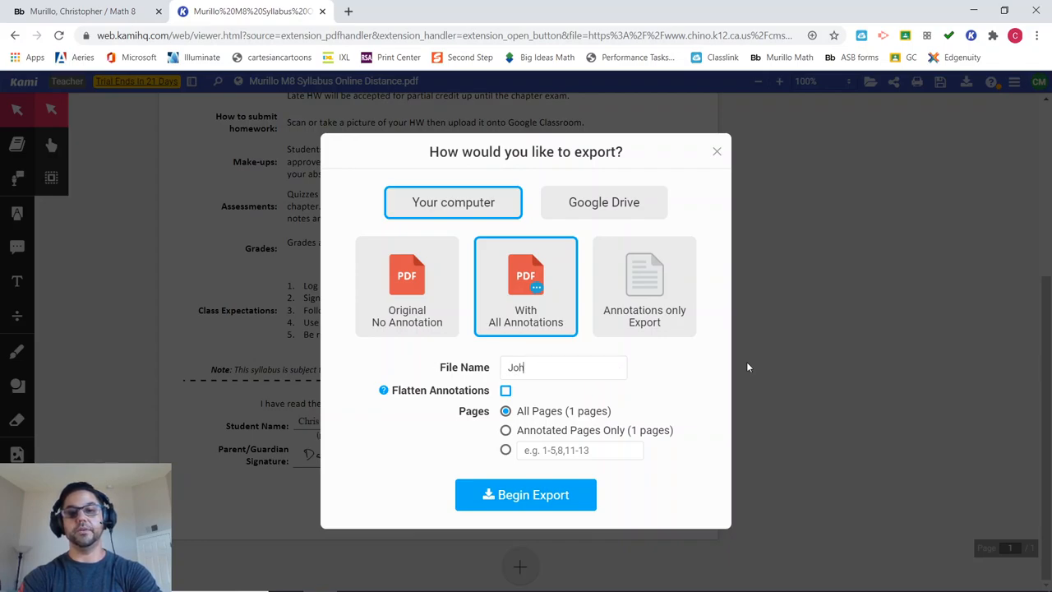
pyautogui.write('n')
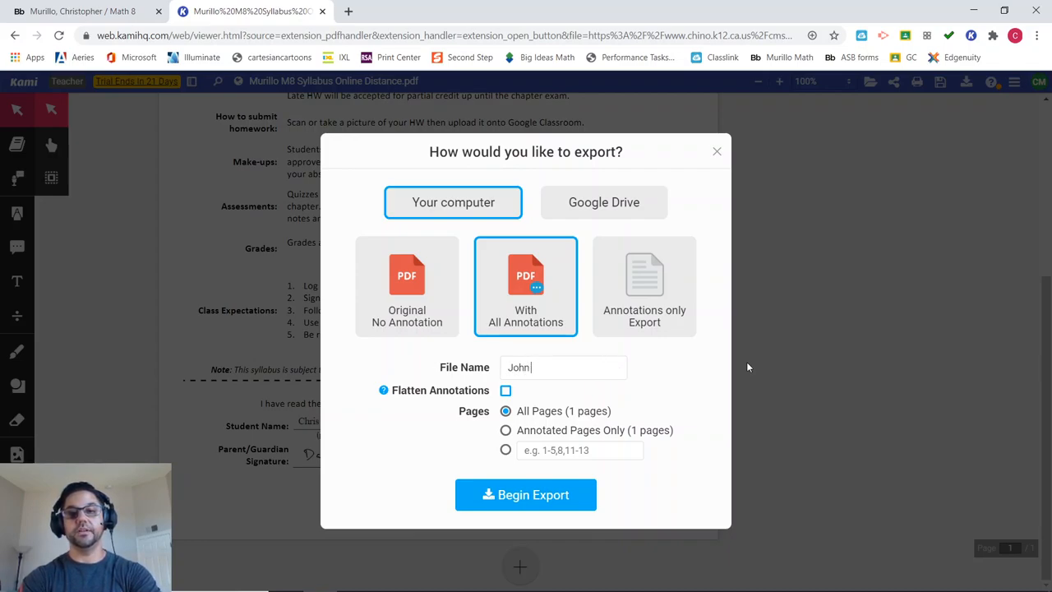
pyautogui.write('Smith Murillo syllabus')
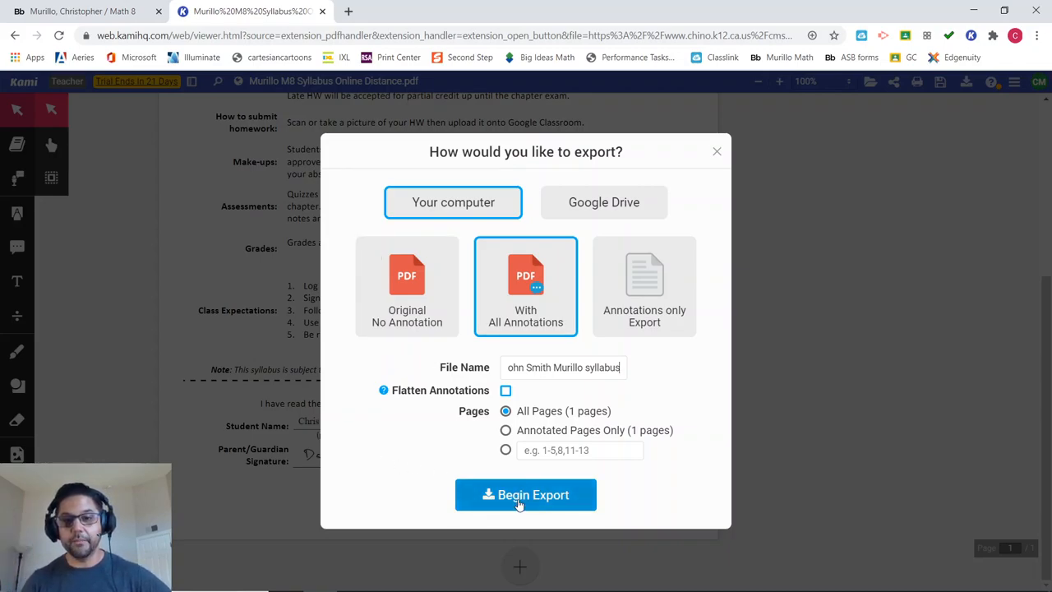
pyautogui.click(527, 494)
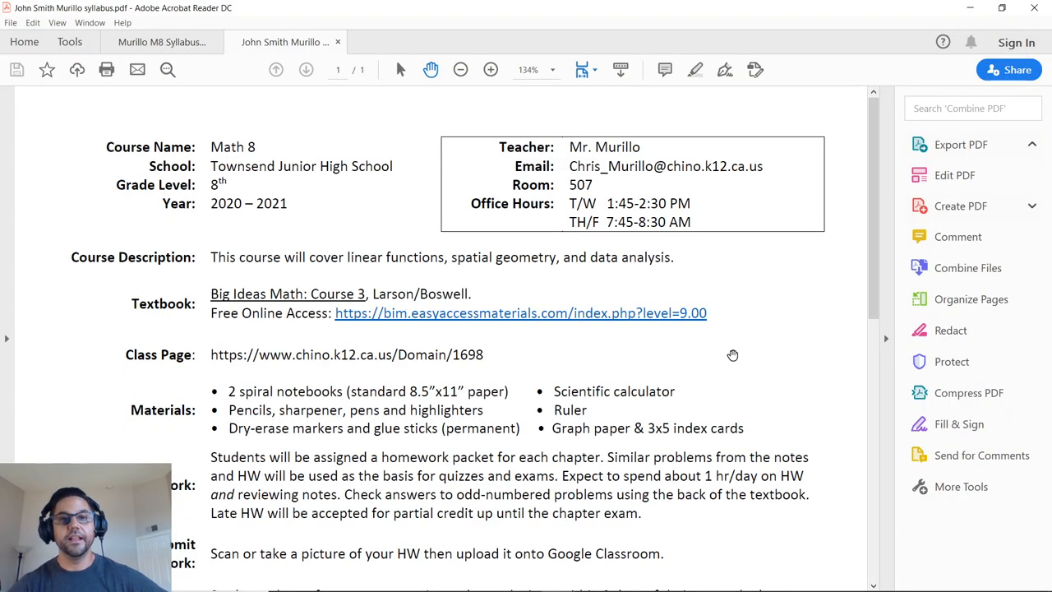
# - Scroll the exported PDF in Acrobat Reader down to the signature section
pyautogui.click(961, 144)
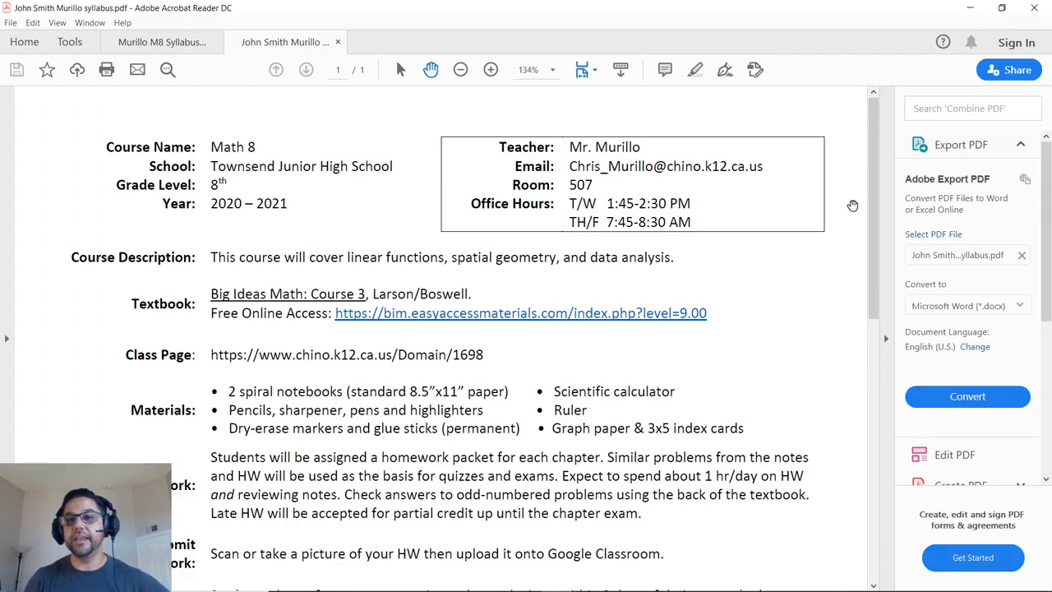
pyautogui.scroll(-3)
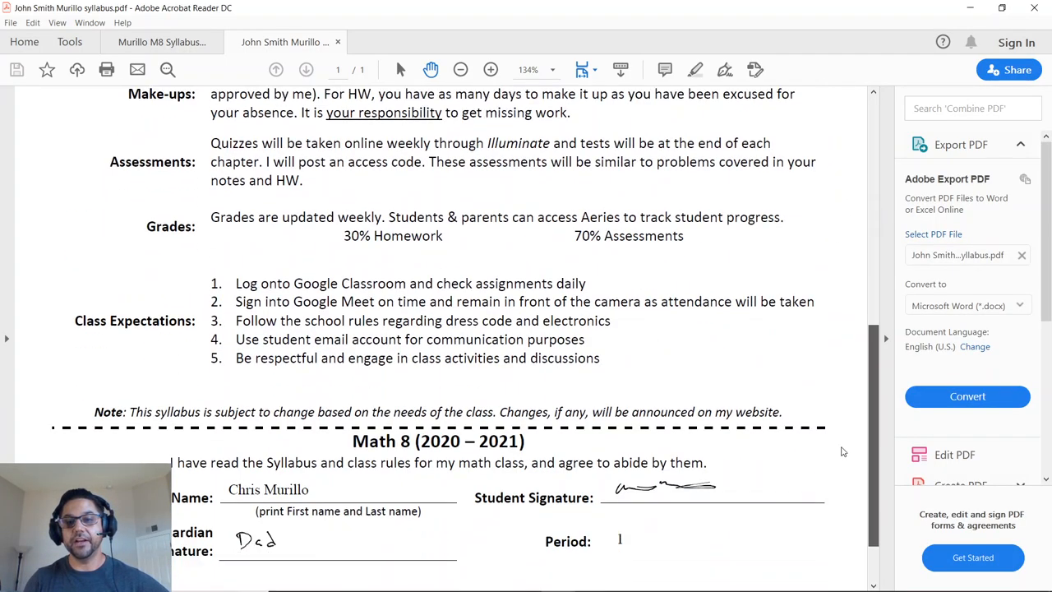
pyautogui.scroll(-3)
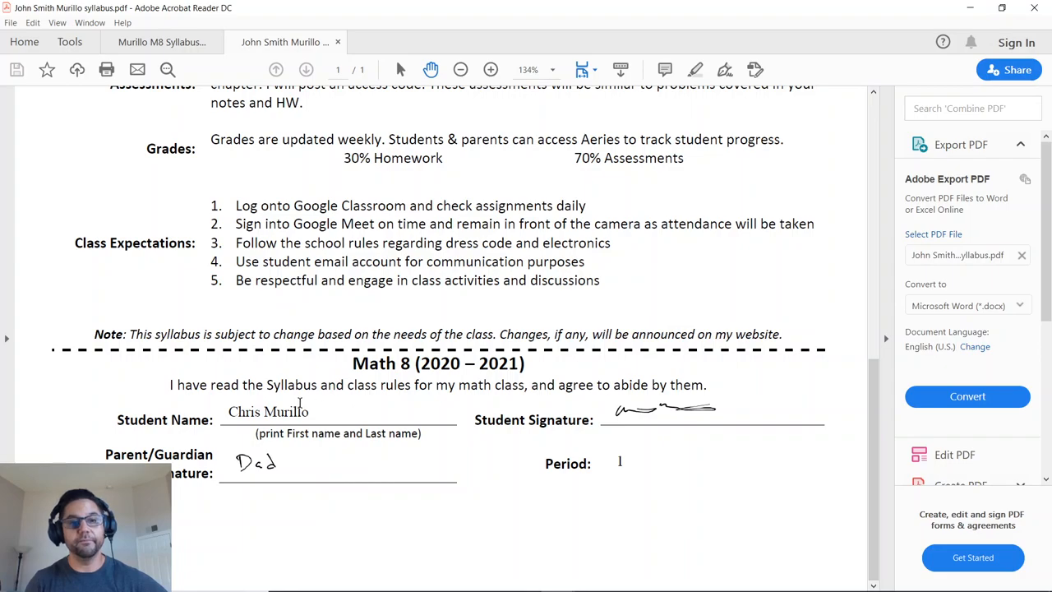